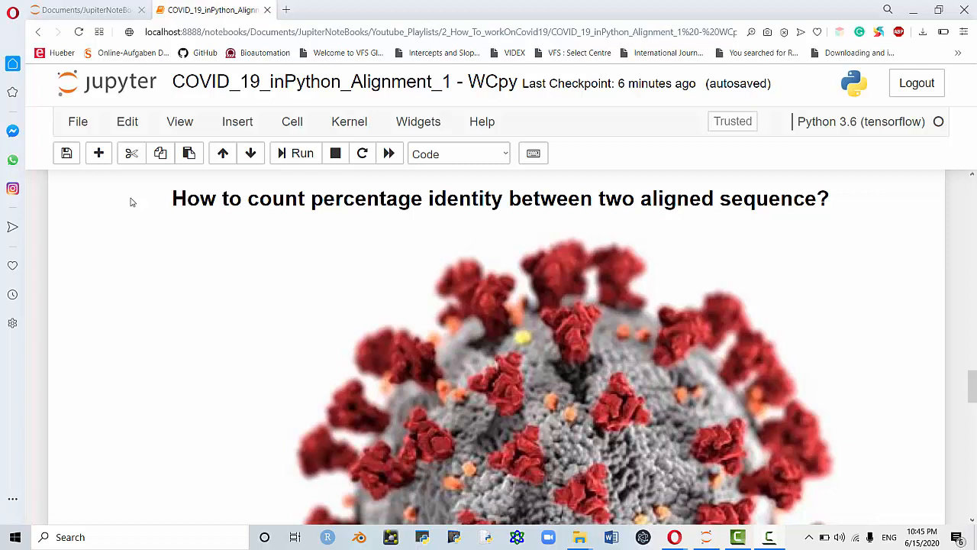
Highlight the sudo pip install python-Levenshtein command in the setup notes.
{"action": "left_click_drag", "start_coordinate": [171, 198], "coordinate": [466, 198]}
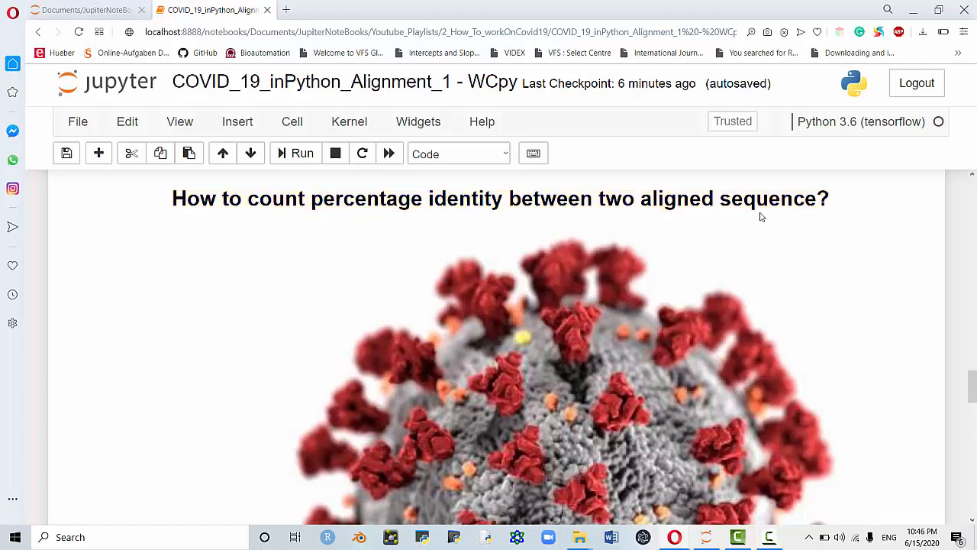
{"action": "mouse_move", "coordinate": [530, 226]}
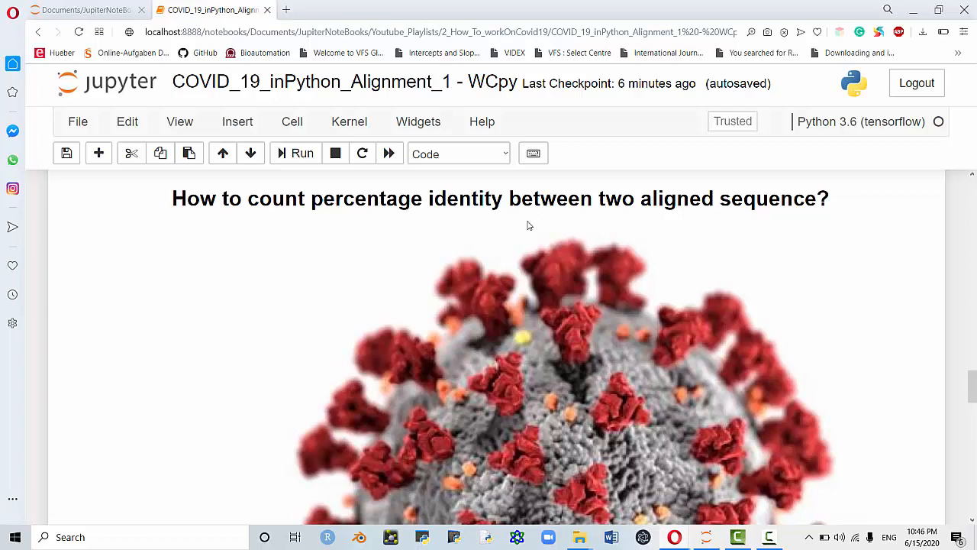
{"action": "scroll", "scroll_direction": "down", "scroll_amount": 3}
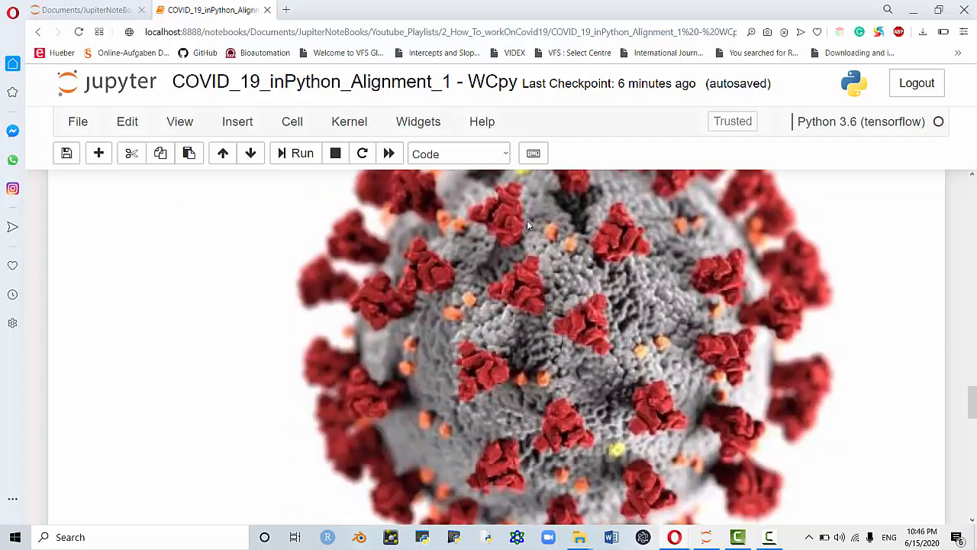
{"action": "scroll", "scroll_direction": "down", "scroll_amount": 3}
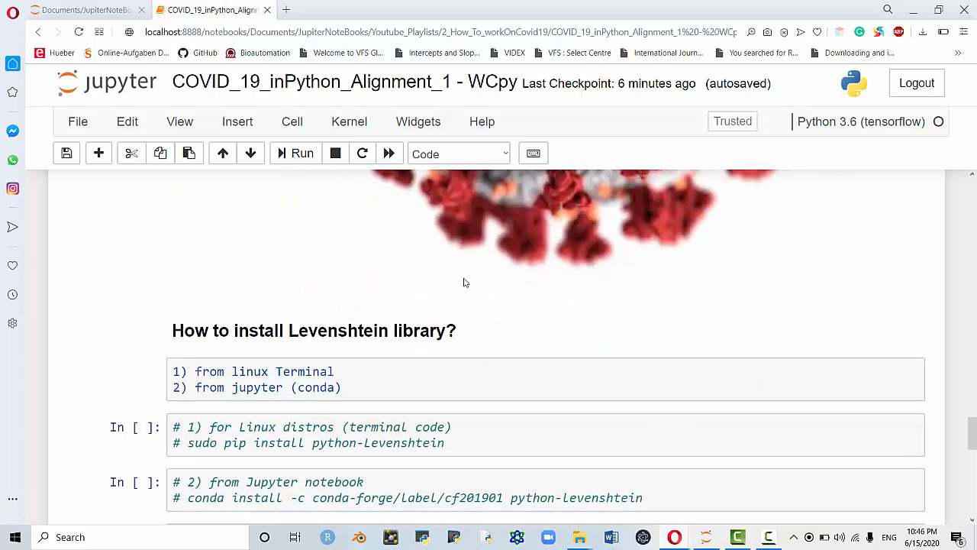
{"action": "mouse_move", "coordinate": [297, 371]}
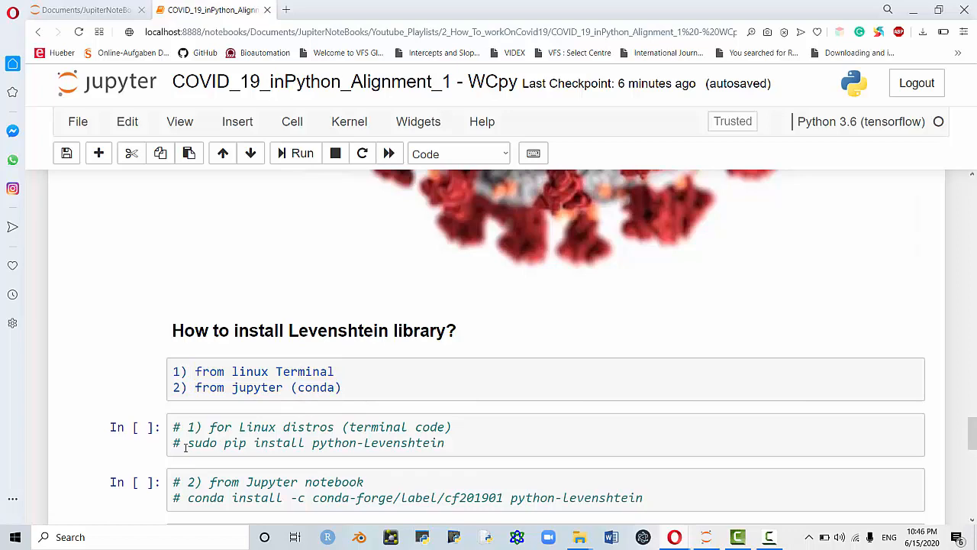
{"action": "left_click_drag", "start_coordinate": [186, 443], "coordinate": [446, 442]}
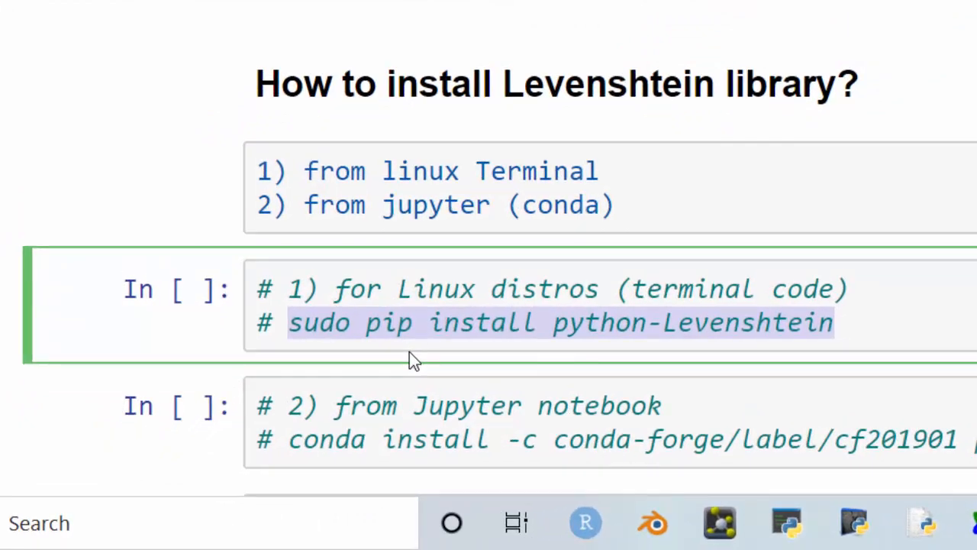
{"action": "mouse_move", "coordinate": [420, 365]}
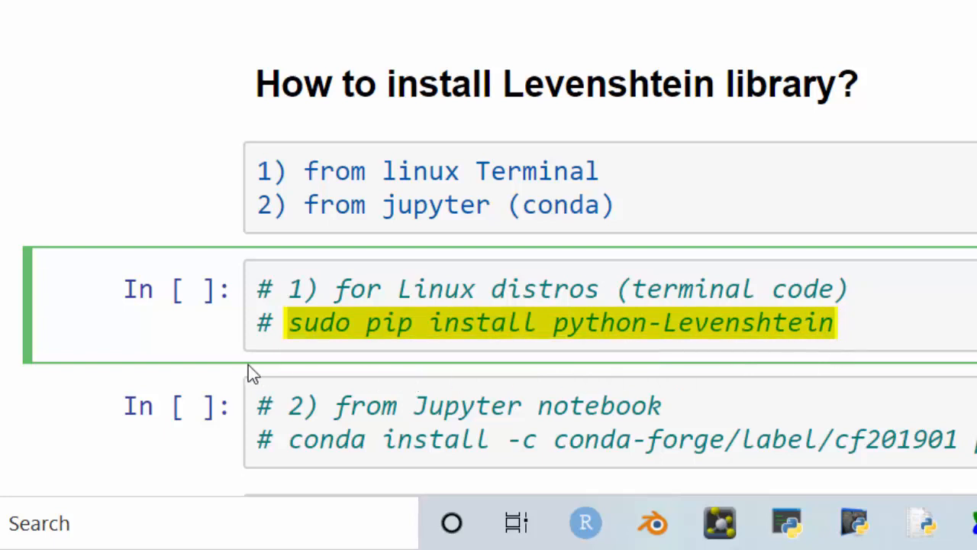
{"action": "mouse_move", "coordinate": [243, 369]}
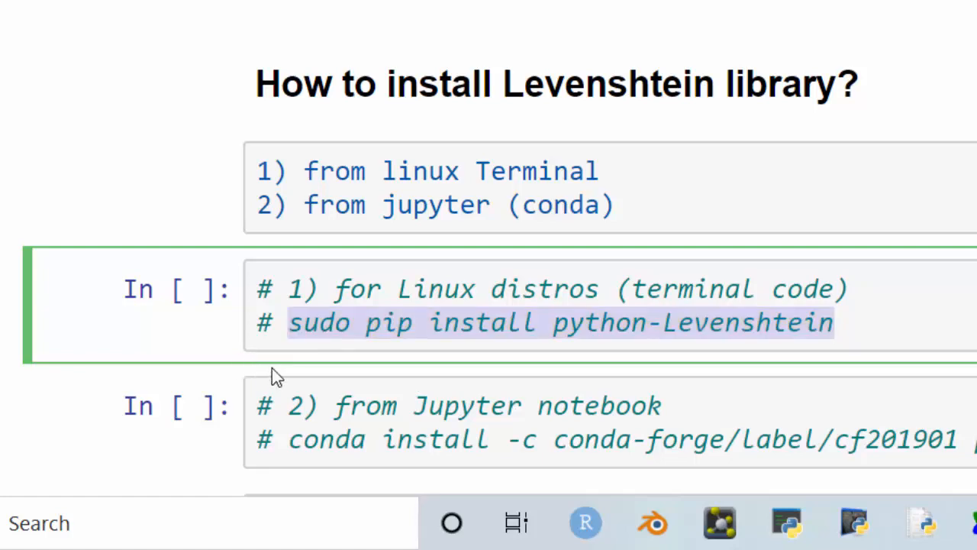
{"action": "left_click", "coordinate": [305, 443]}
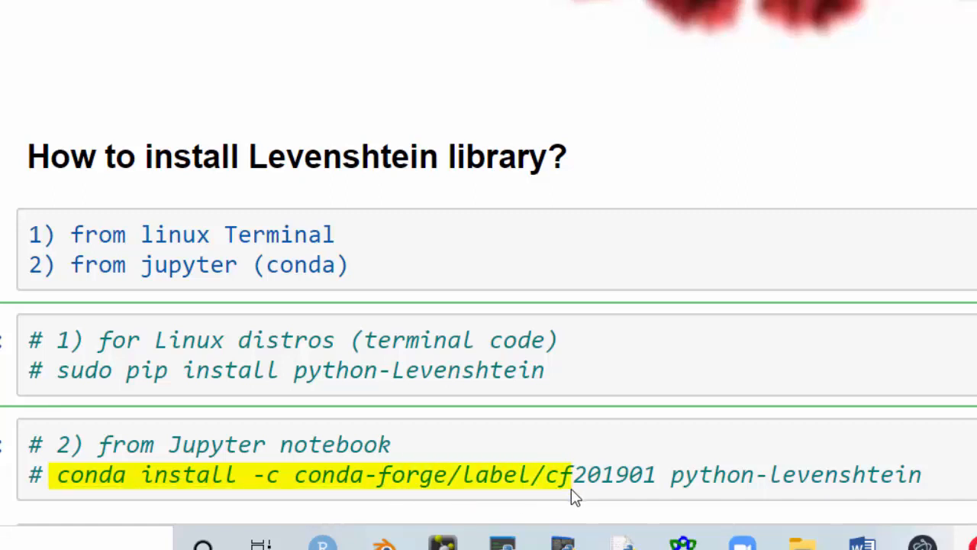
Highlight the conda install command, then enter the formula cell to uncomment string1 and string2.
{"action": "left_click_drag", "start_coordinate": [573, 473], "coordinate": [685, 473]}
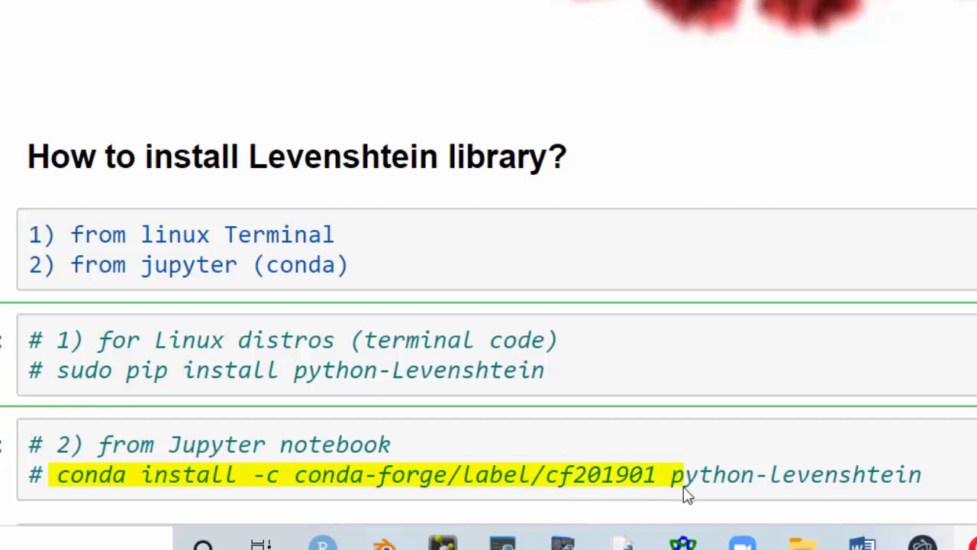
{"action": "left_click_drag", "start_coordinate": [672, 474], "coordinate": [924, 473]}
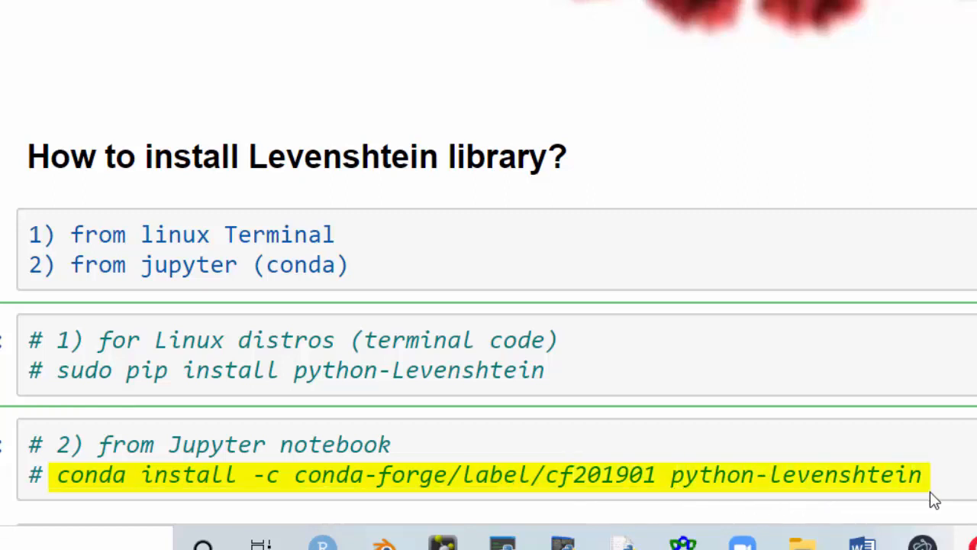
{"action": "mouse_move", "coordinate": [594, 491]}
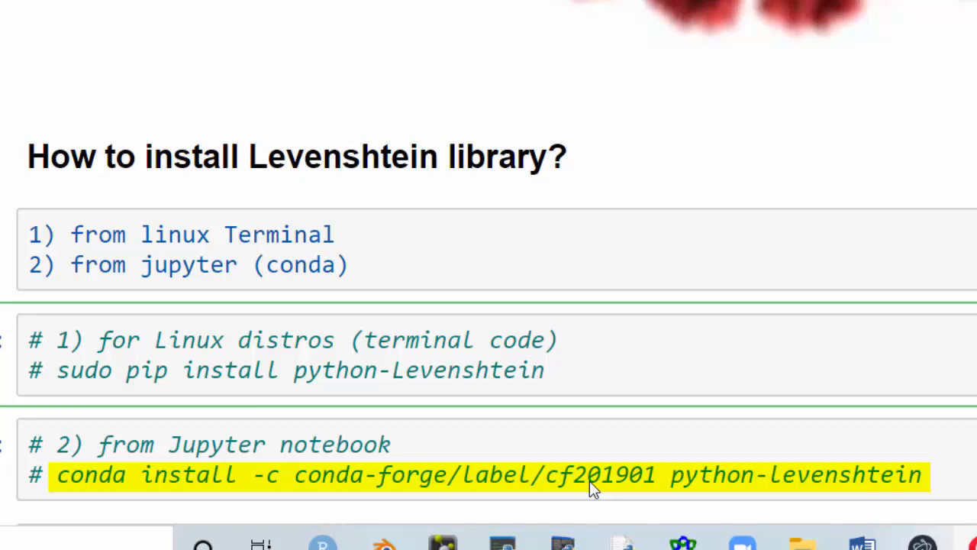
{"action": "scroll", "scroll_direction": "down", "scroll_amount": 3}
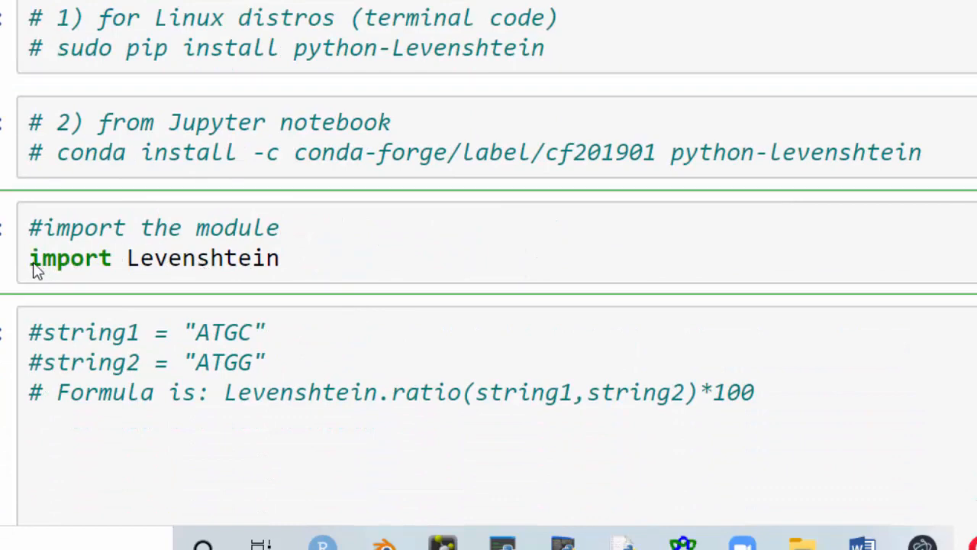
{"action": "mouse_move", "coordinate": [333, 269]}
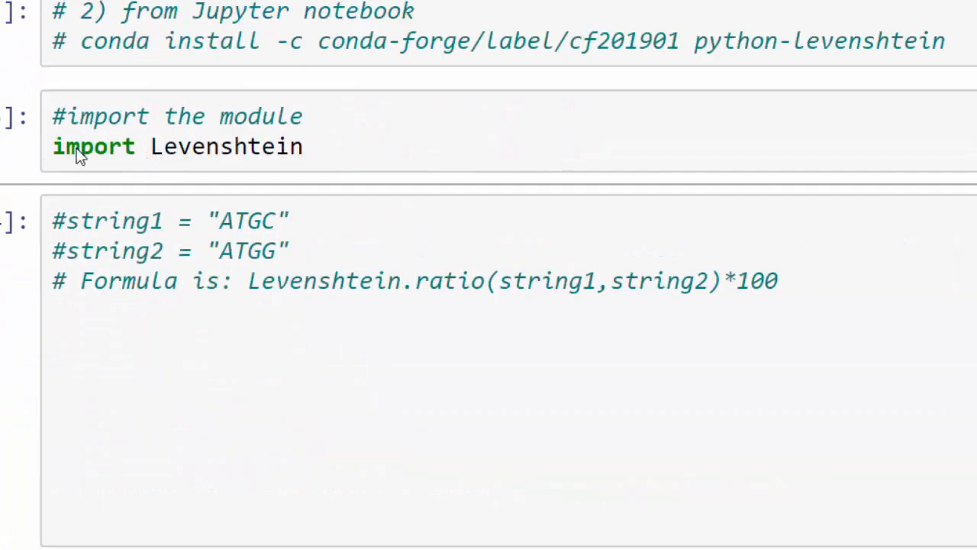
{"action": "mouse_move", "coordinate": [149, 156]}
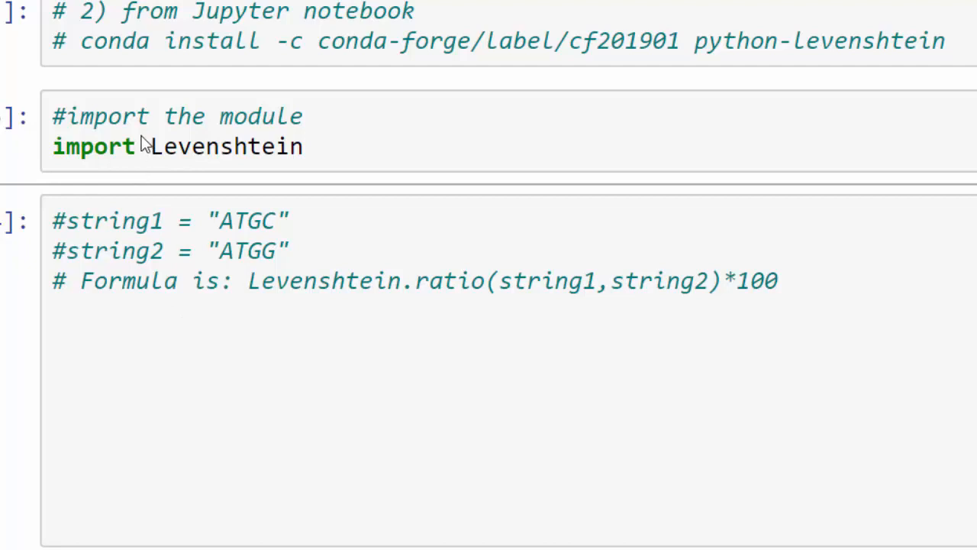
{"action": "double_click", "coordinate": [153, 146]}
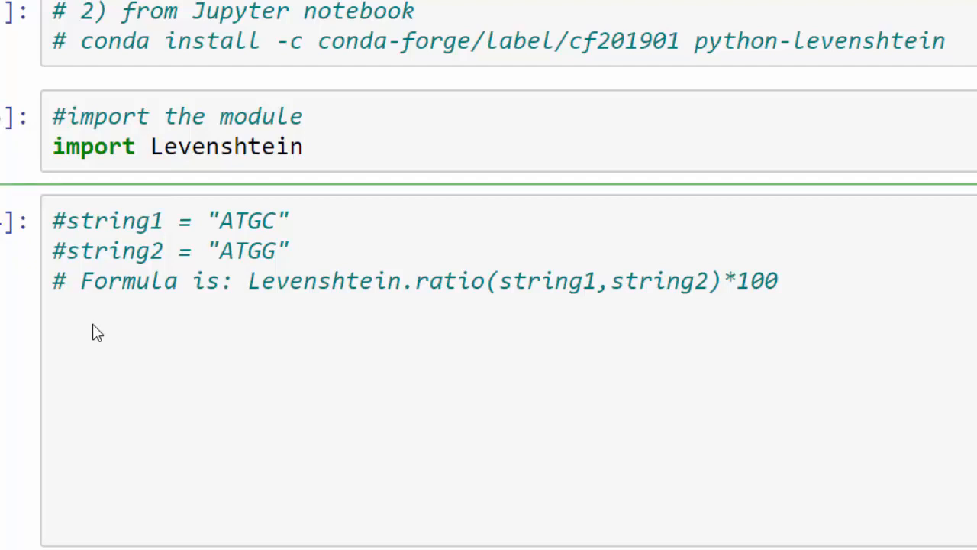
{"action": "mouse_move", "coordinate": [212, 330]}
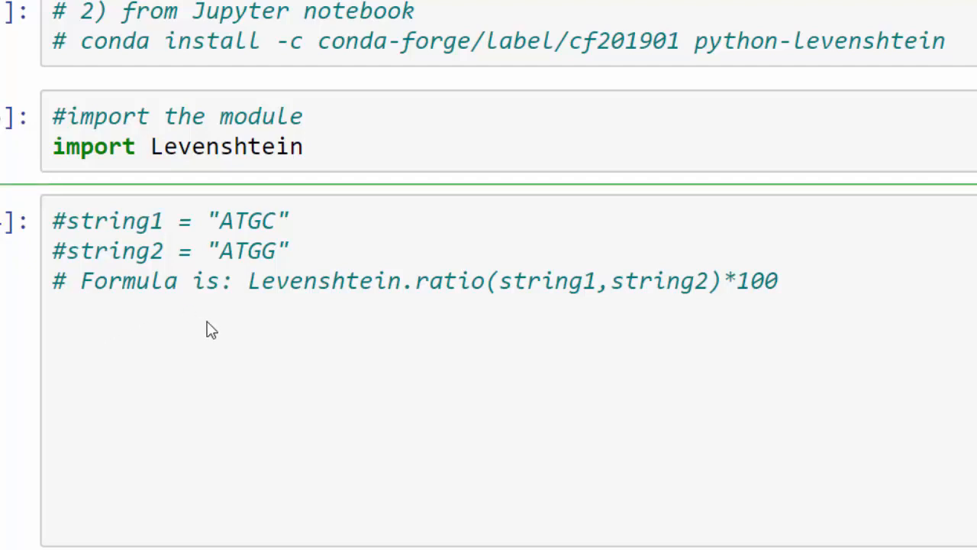
{"action": "mouse_move", "coordinate": [345, 365]}
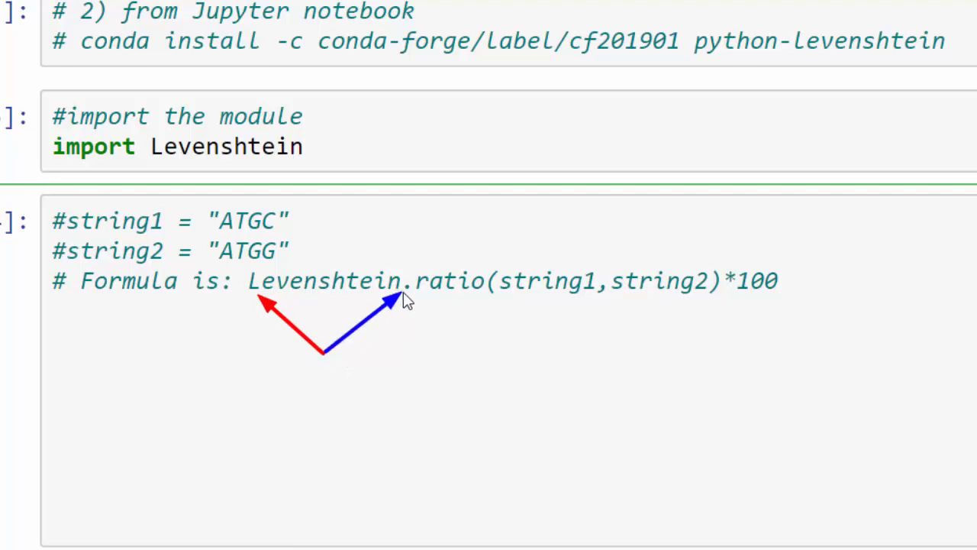
{"action": "mouse_move", "coordinate": [458, 339]}
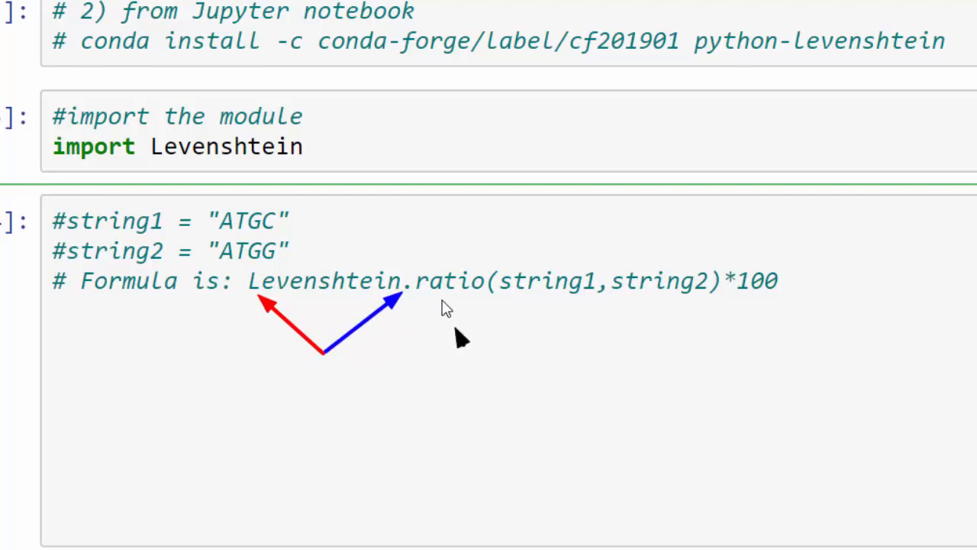
{"action": "mouse_move", "coordinate": [525, 238]}
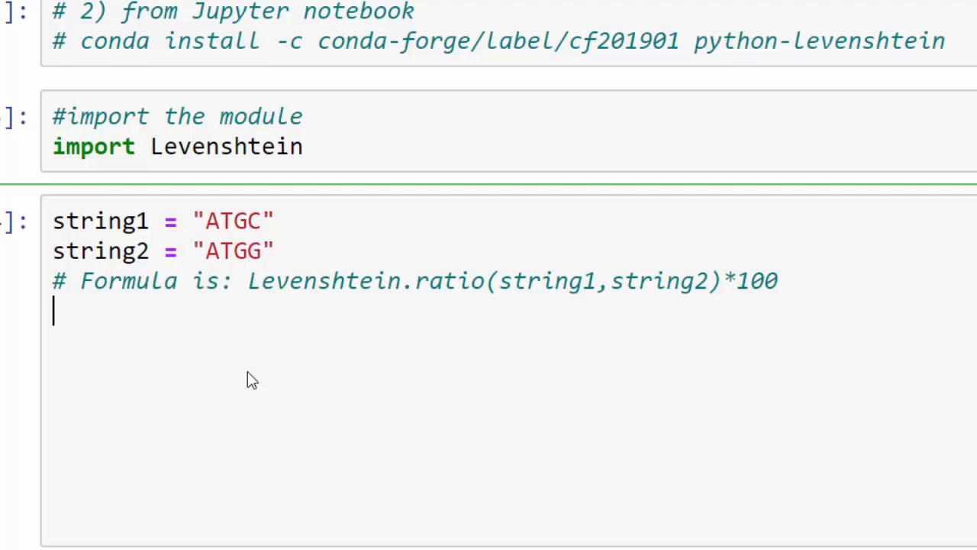
{"action": "mouse_move", "coordinate": [235, 385]}
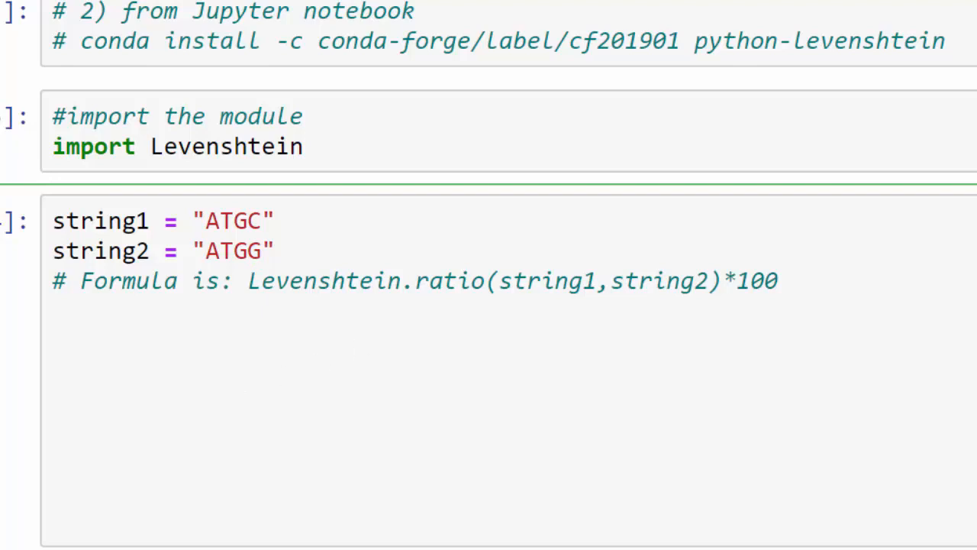
Write i = Levenshtein.ratio(string1,string2)*100 and start a print( line below it.
{"action": "scroll", "scroll_direction": "down", "scroll_amount": 3}
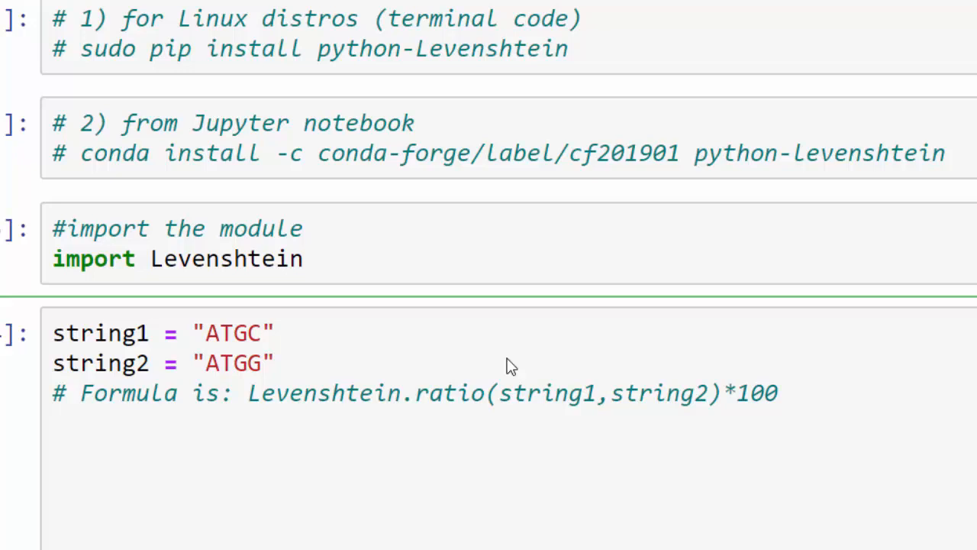
{"action": "type", "text": "i"}
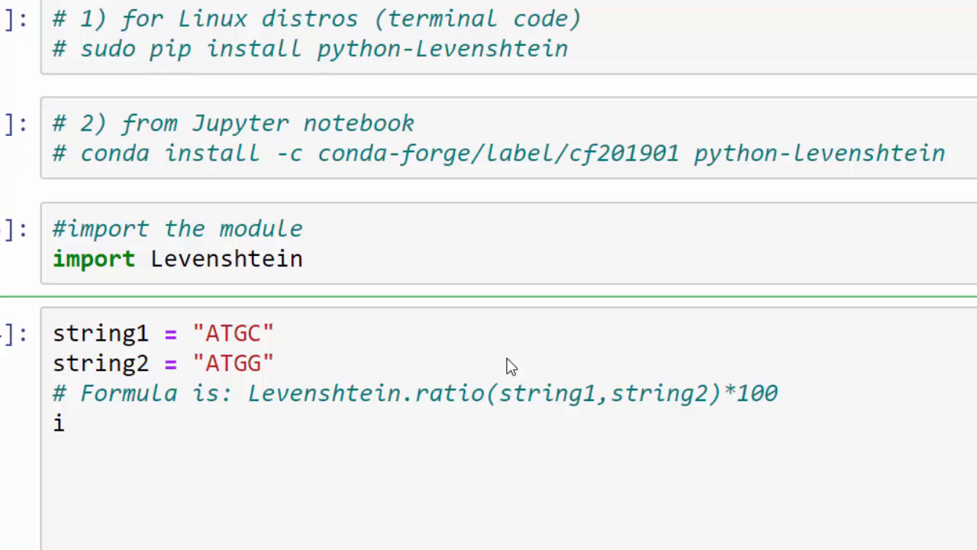
{"action": "type", "text": "="}
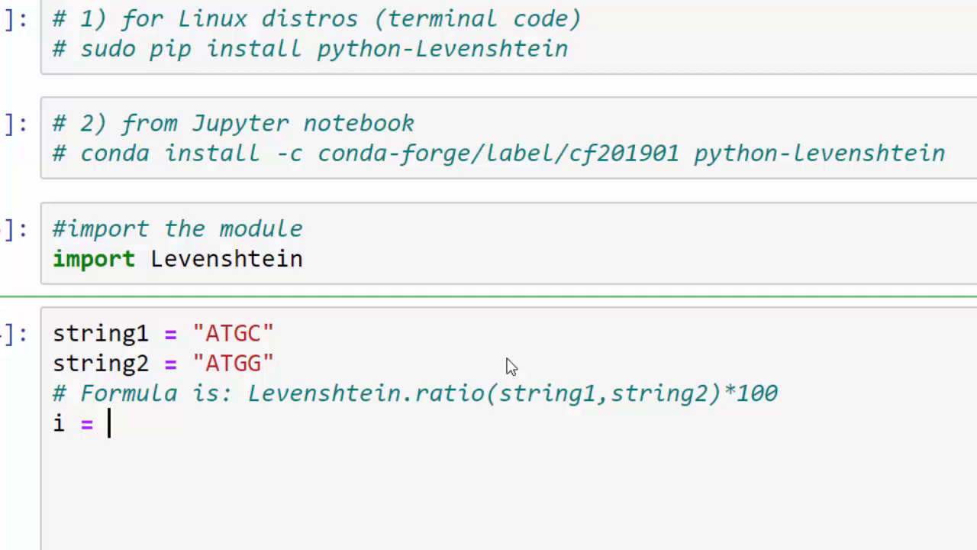
{"action": "type", "text": "Le"}
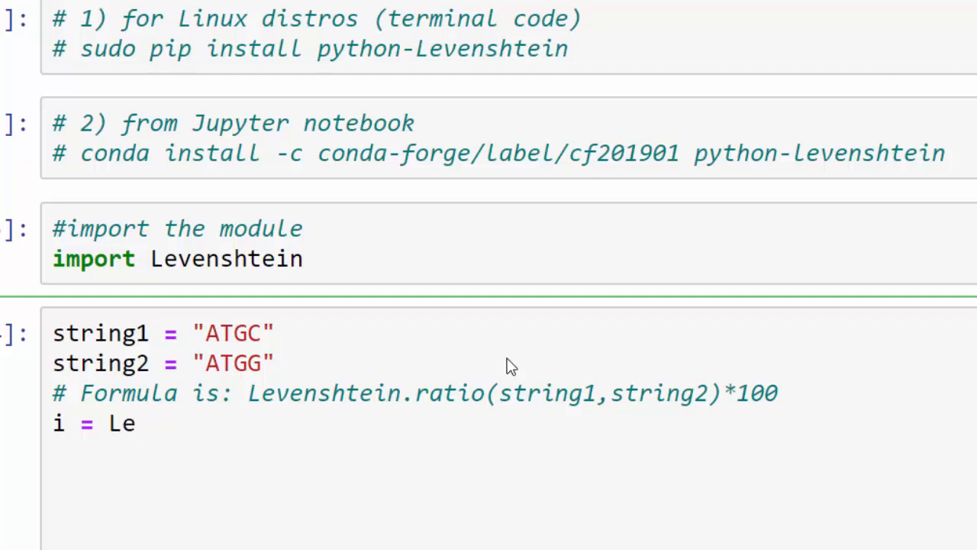
{"action": "type", "text": "venshtein"}
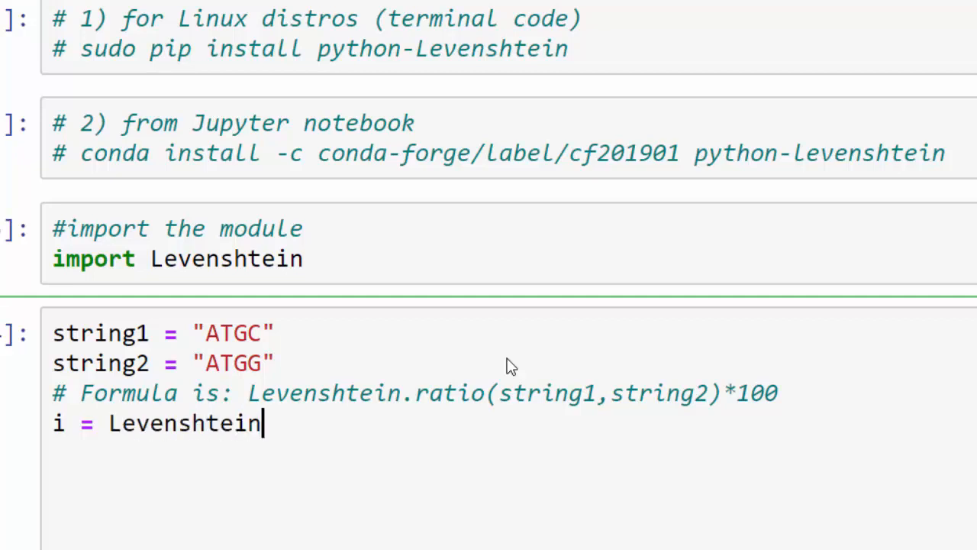
{"action": "type", "text": ".ratio(s"}
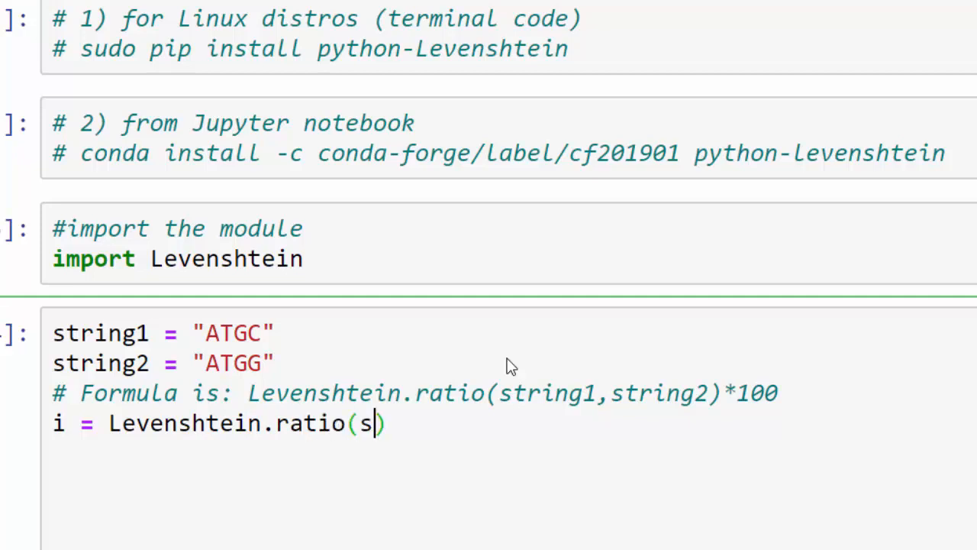
{"action": "type", "text": "tring1,"}
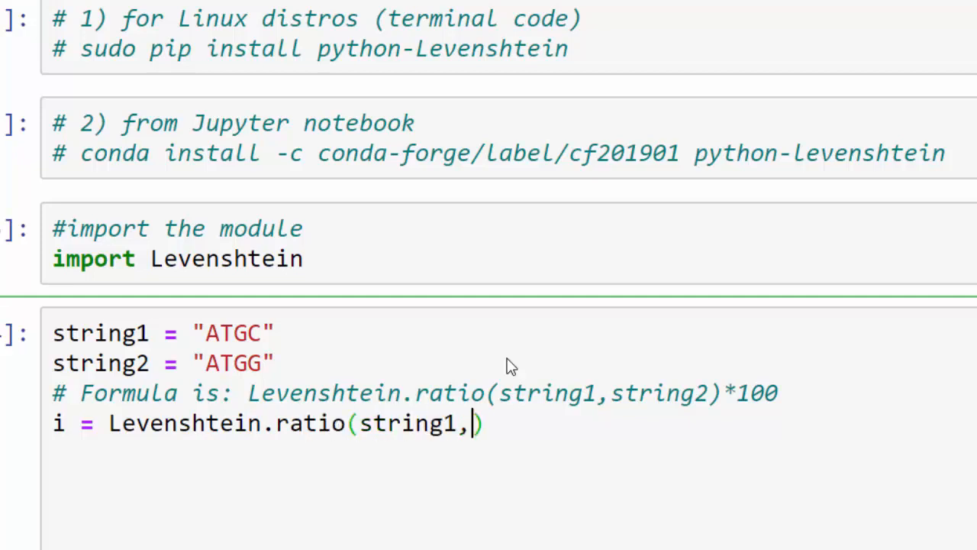
{"action": "type", "text": "string2"}
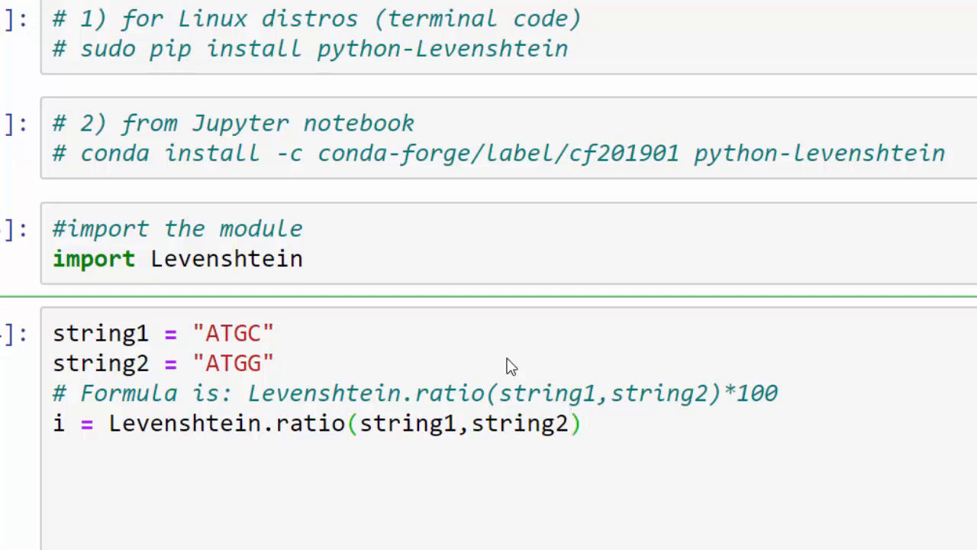
{"action": "type", "text": "*100"}
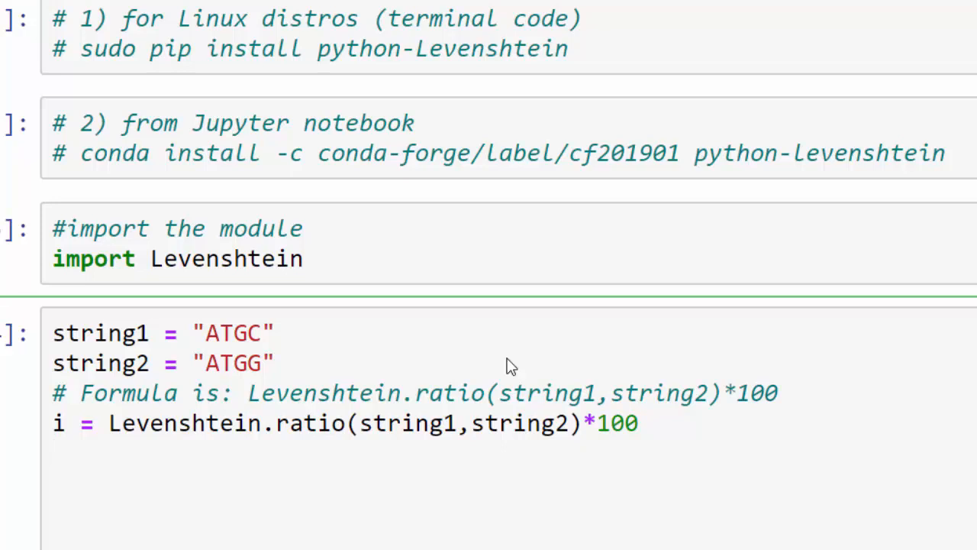
{"action": "type", "text": "print("}
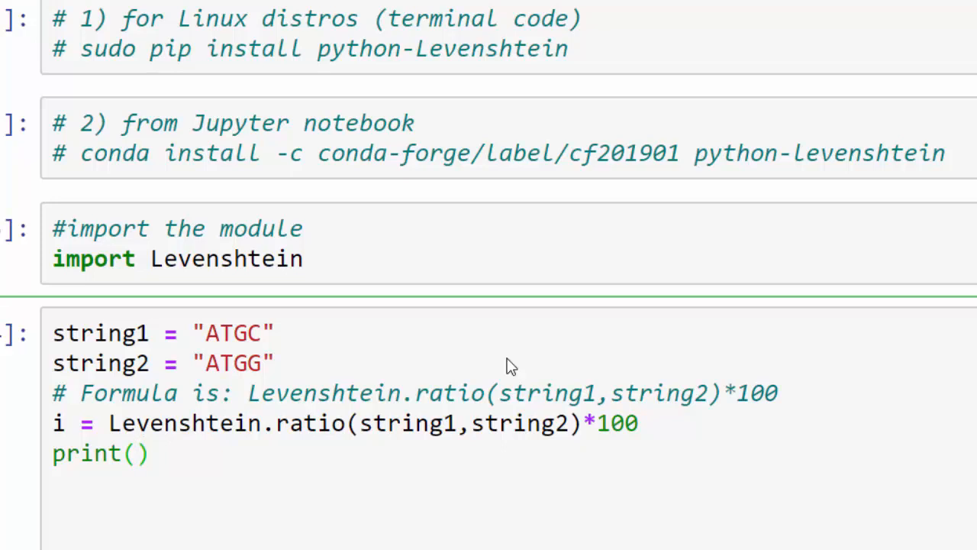
Build the print string skeleton "{0} %".format with a placeholder for i.
{"action": "type", "text": "\"\""}
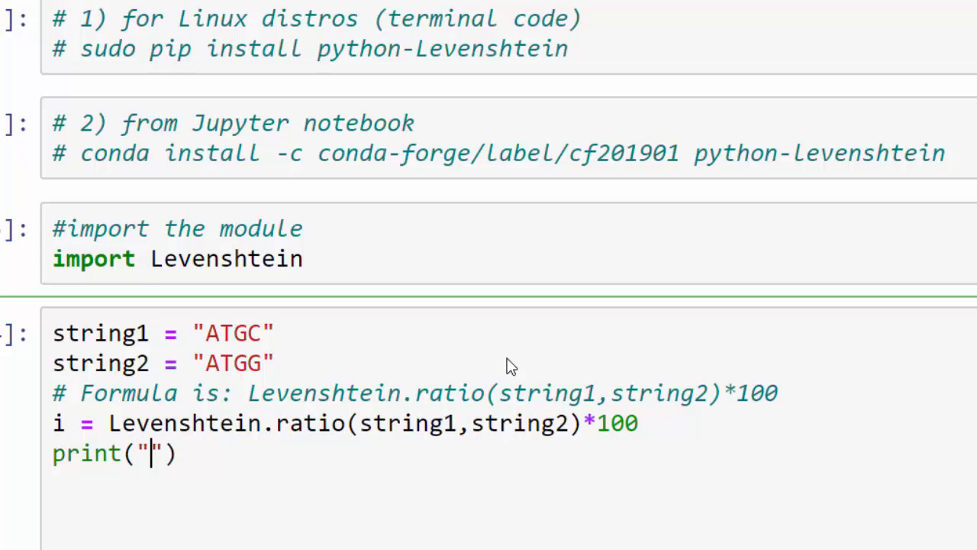
{"action": "type", "text": "{}"}
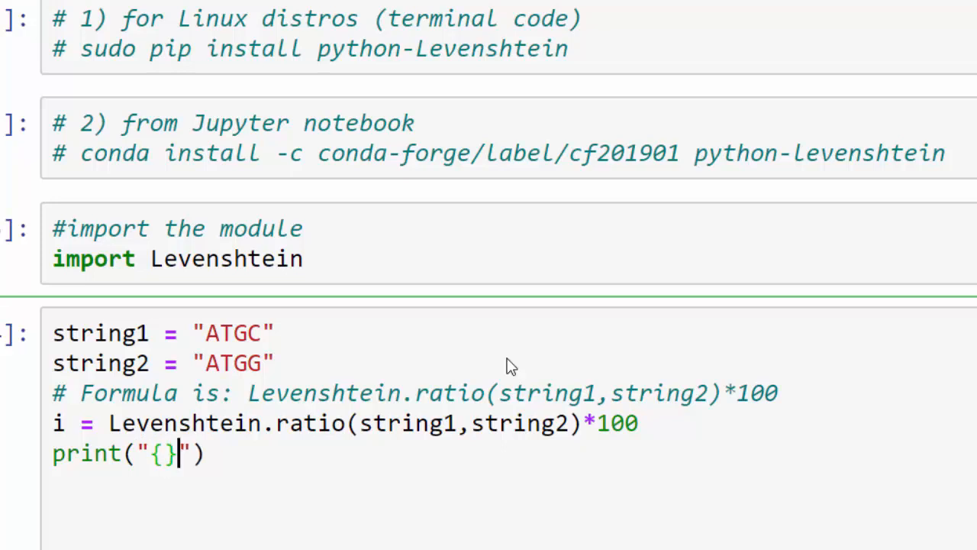
{"action": "type", "text": "0"}
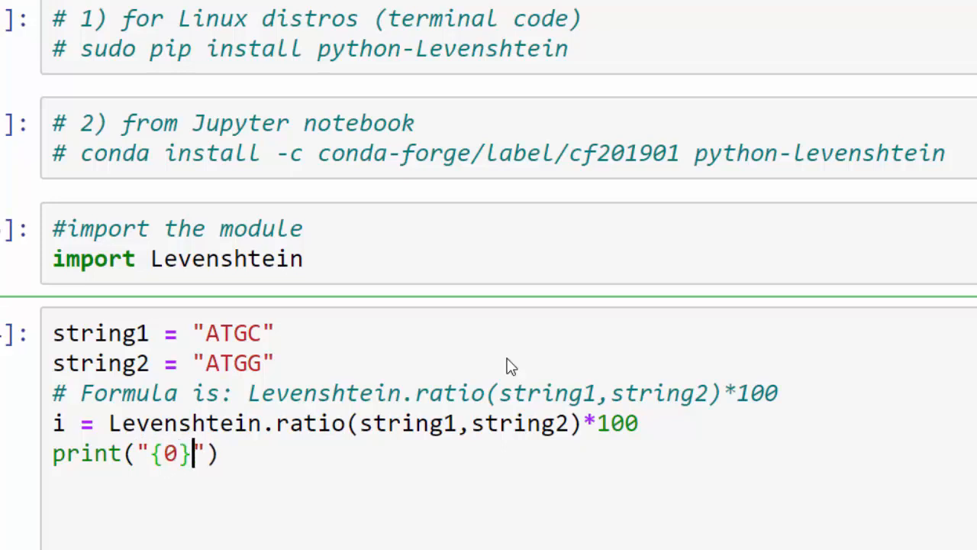
{"action": "type", "text": "%"}
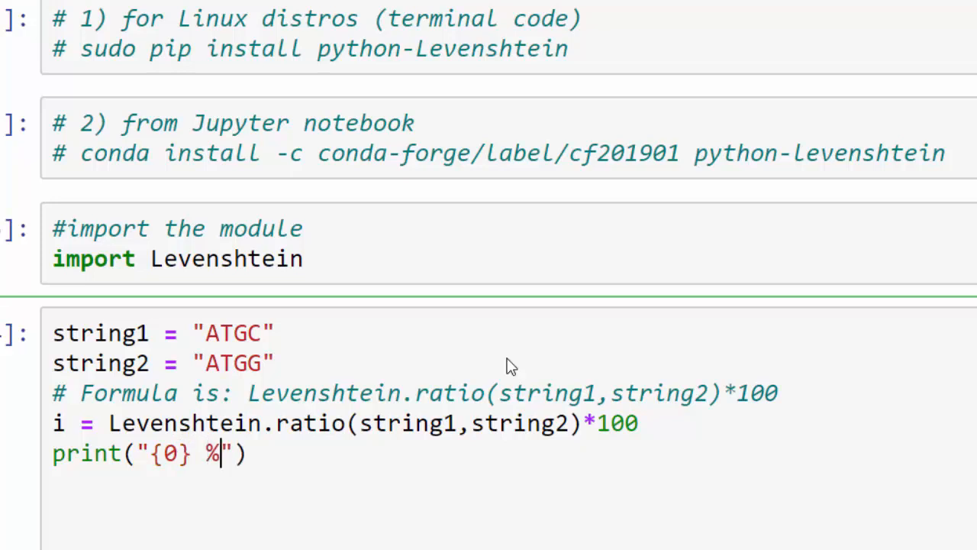
{"action": "type", "text": ".format("}
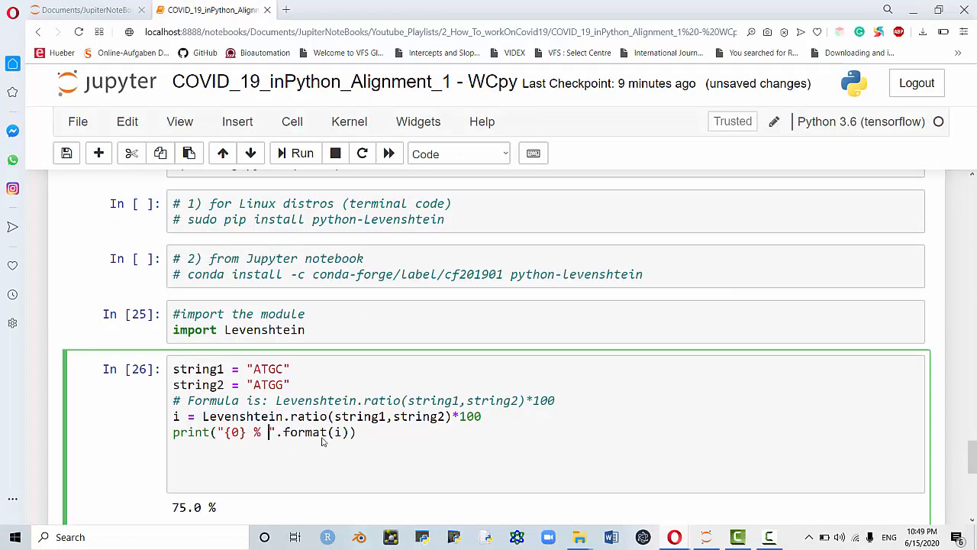
Complete the message as 'is the percentatge of identity between the two sequences'.
{"action": "type", "text": "is the perce"}
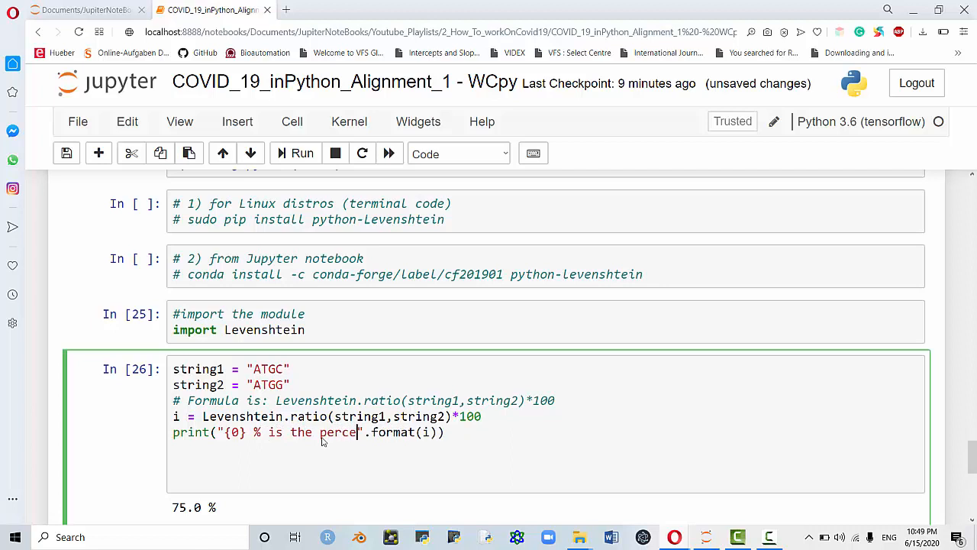
{"action": "type", "text": "ntatge of identity between"}
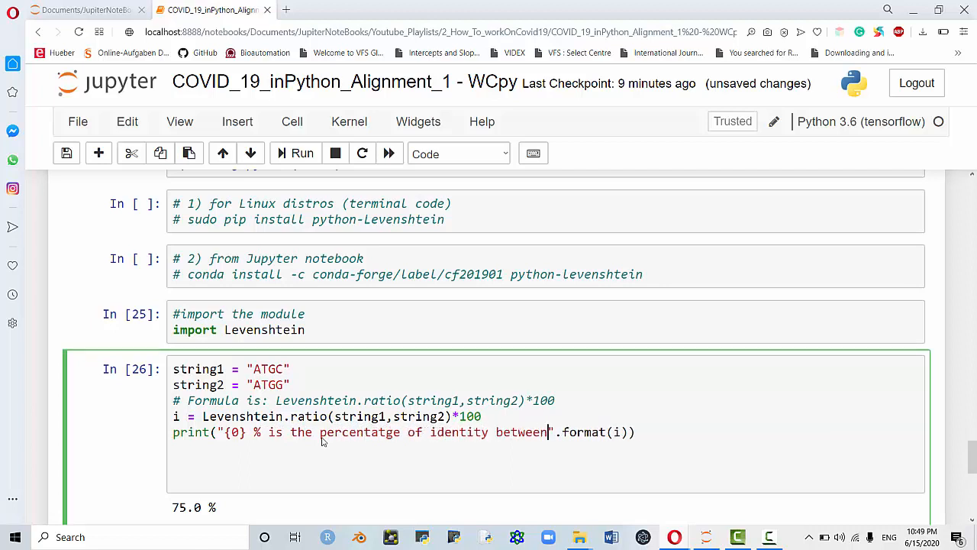
{"action": "type", "text": "the two"}
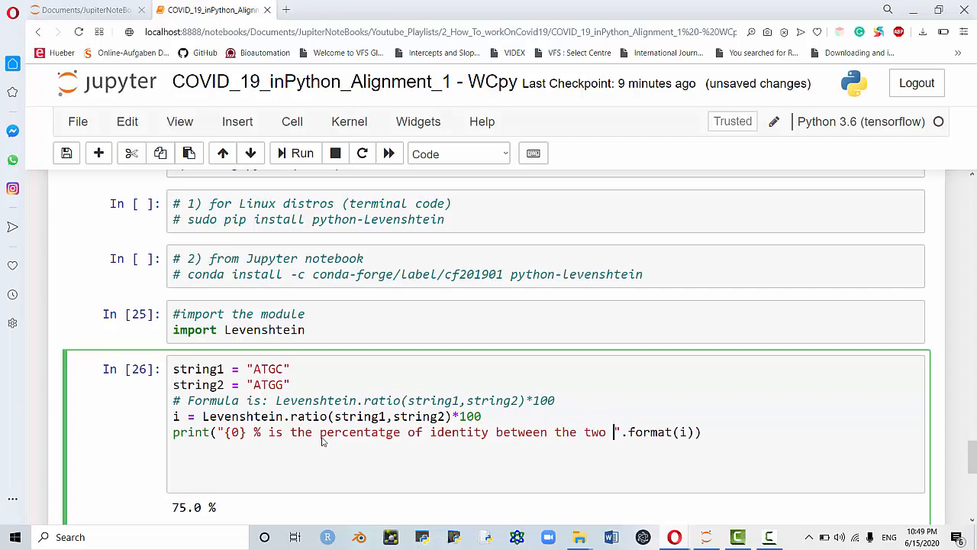
{"action": "type", "text": "sequences"}
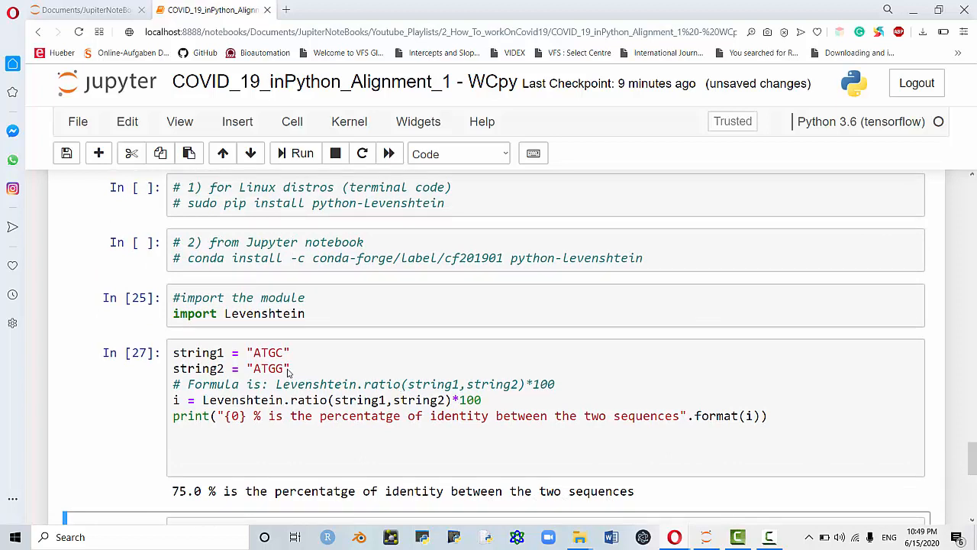
Change the sequences to string1 = "ATGACGG" and string2 = "ATGGCCG".
{"action": "left_click", "coordinate": [287, 368]}
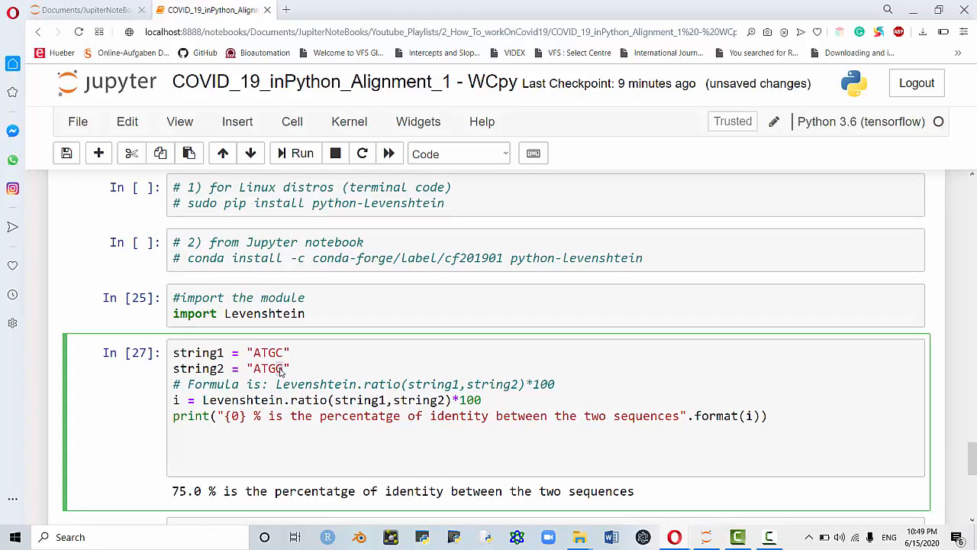
{"action": "type", "text": "GCCG"}
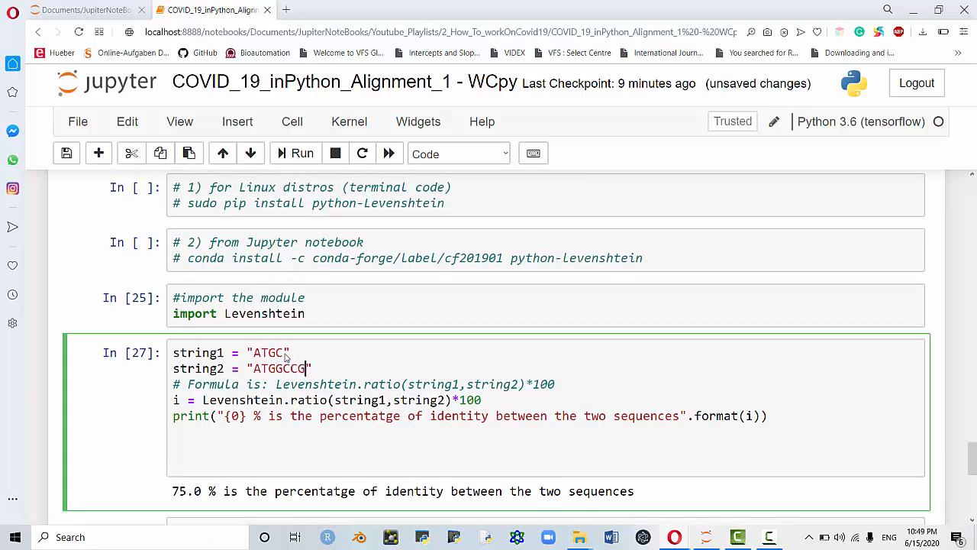
{"action": "left_click", "coordinate": [287, 352]}
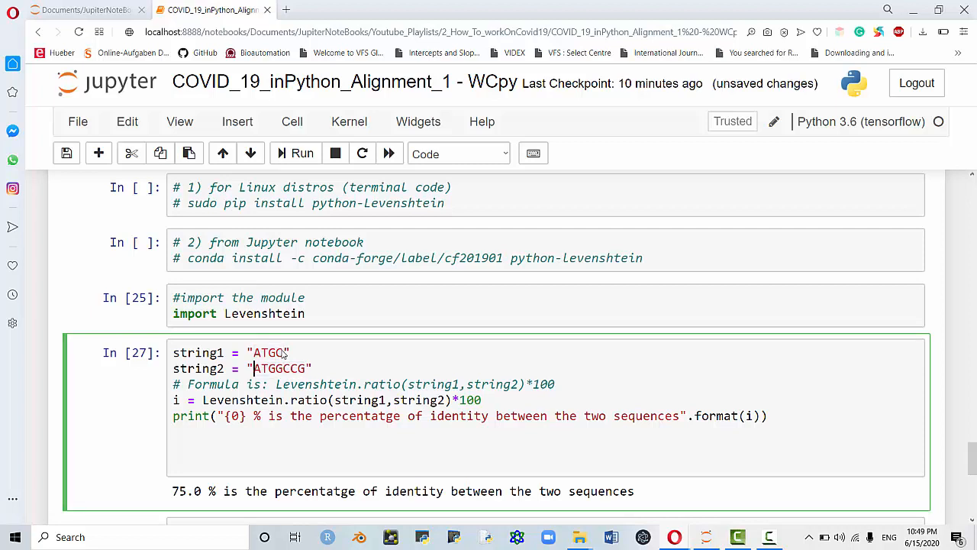
{"action": "type", "text": "GCCG"}
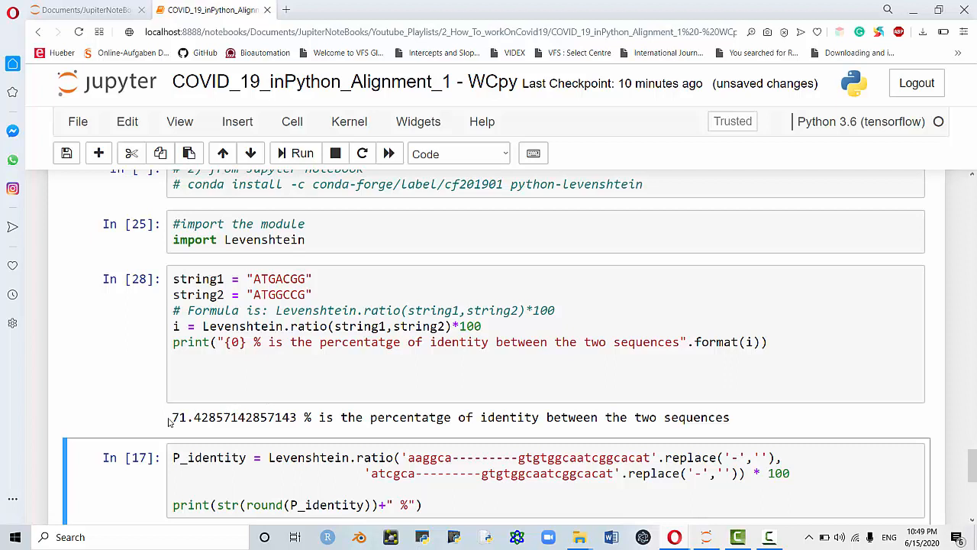
Wrap the ratio result in round() so the cell reports 71 % identity.
{"action": "double_click", "coordinate": [232, 417]}
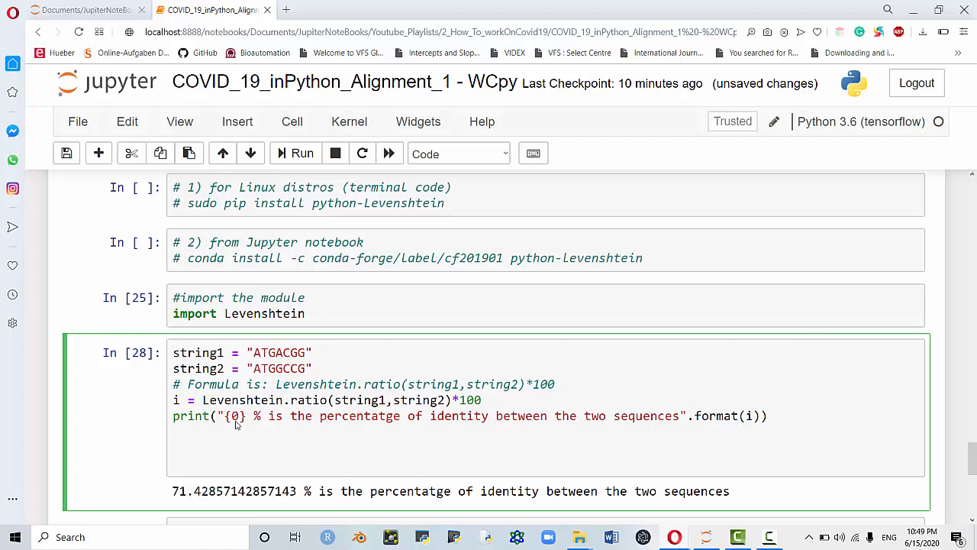
{"action": "type", "text": "round("}
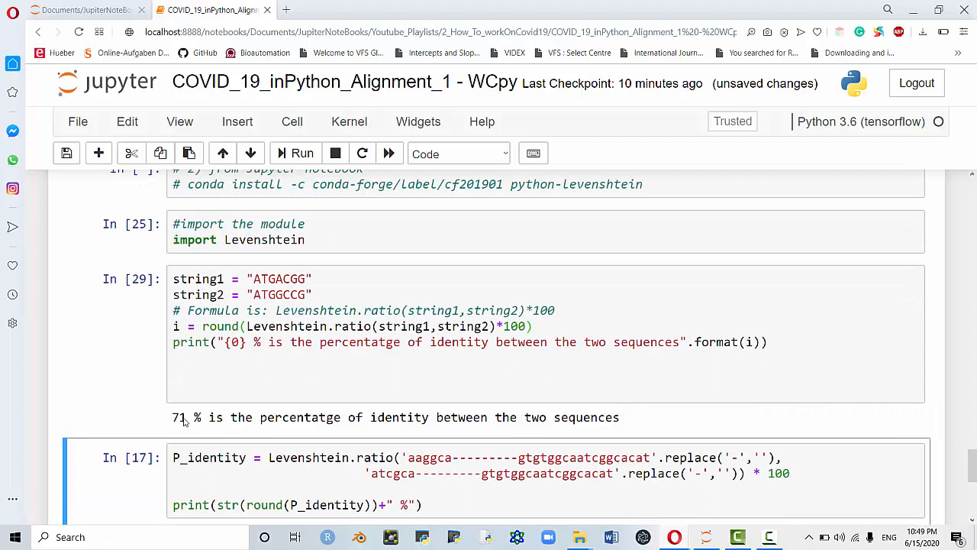
{"action": "double_click", "coordinate": [179, 417]}
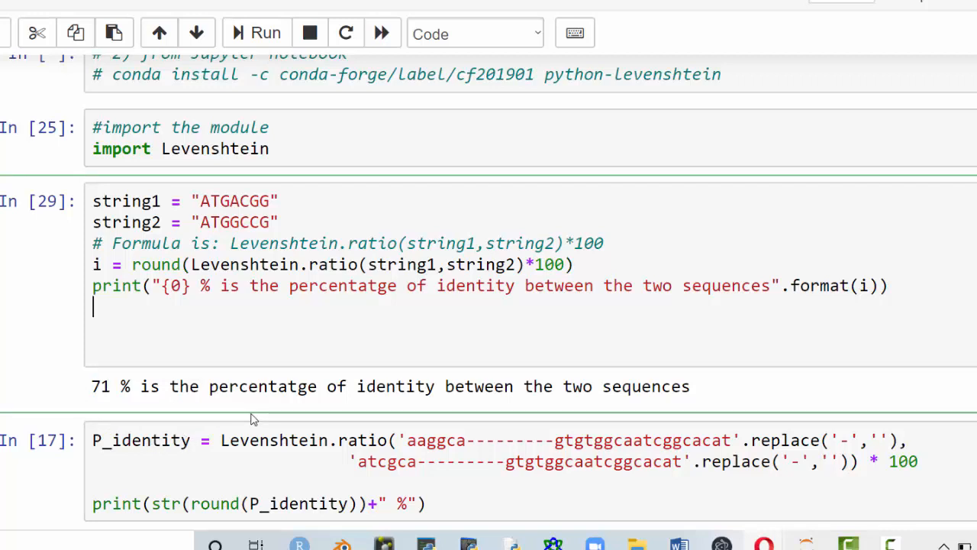
{"action": "mouse_move", "coordinate": [267, 428]}
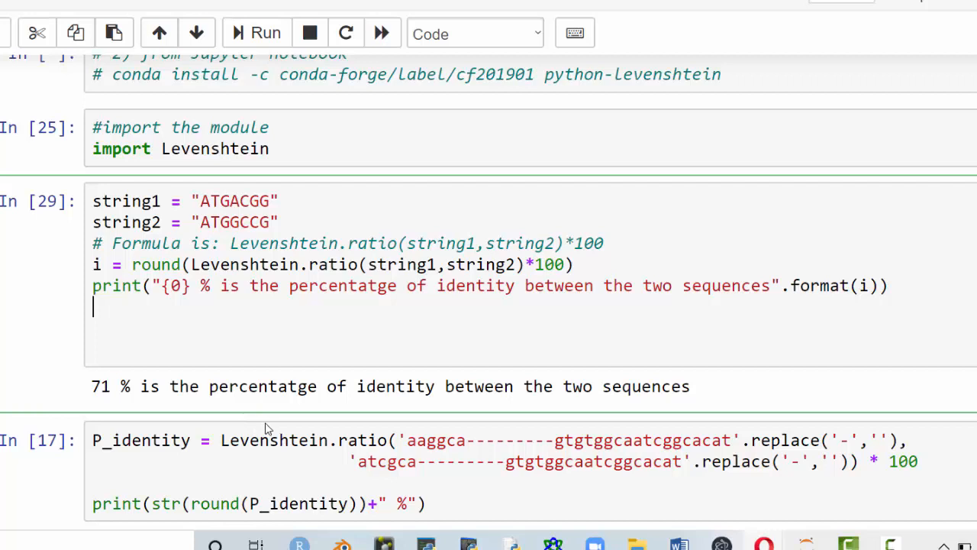
{"action": "mouse_move", "coordinate": [426, 437]}
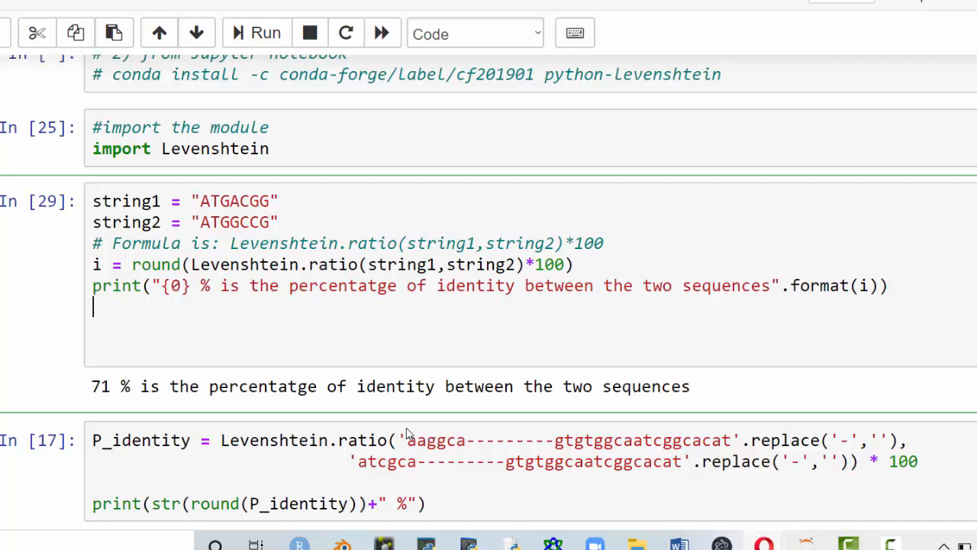
Highlight the first aligned sequence string in the gapped-sequence cell.
{"action": "left_click_drag", "start_coordinate": [409, 440], "coordinate": [614, 440]}
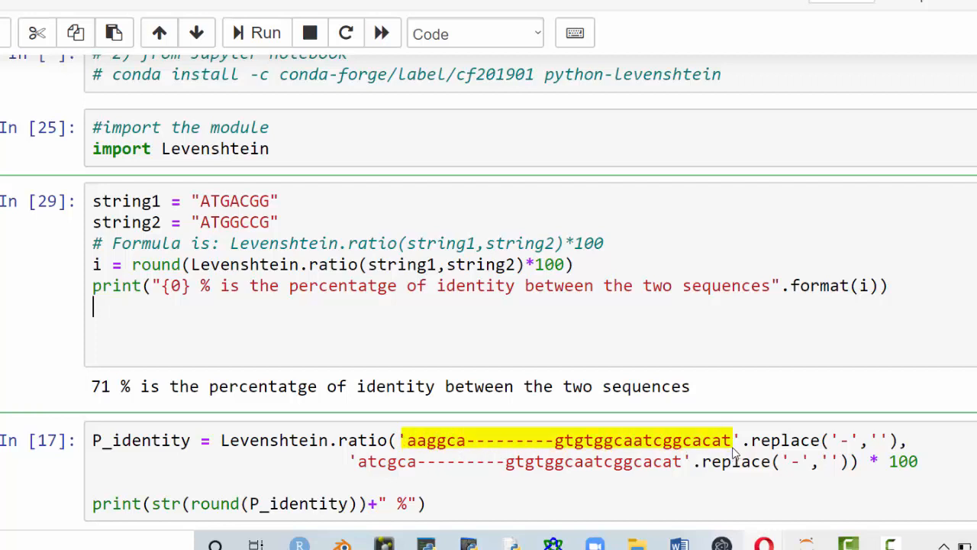
{"action": "mouse_move", "coordinate": [532, 495]}
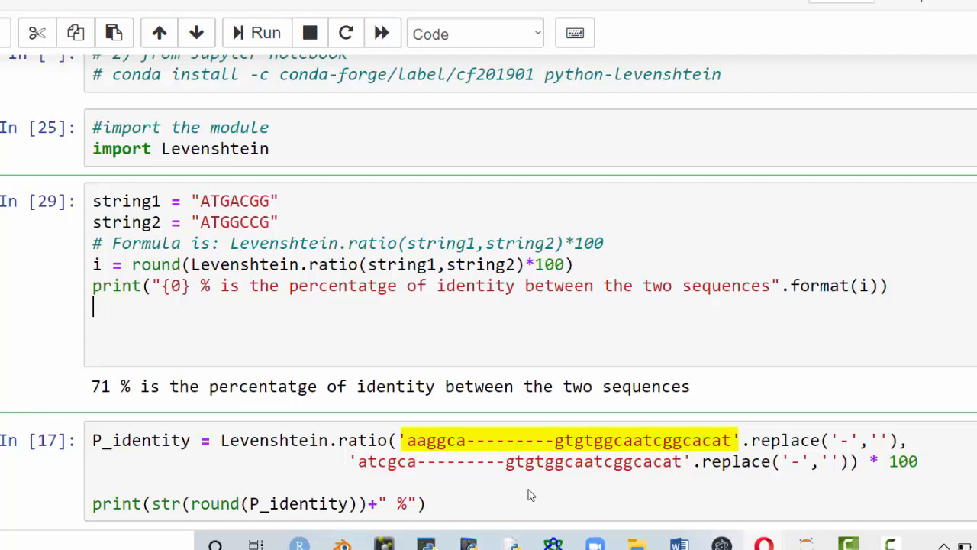
{"action": "mouse_move", "coordinate": [375, 456]}
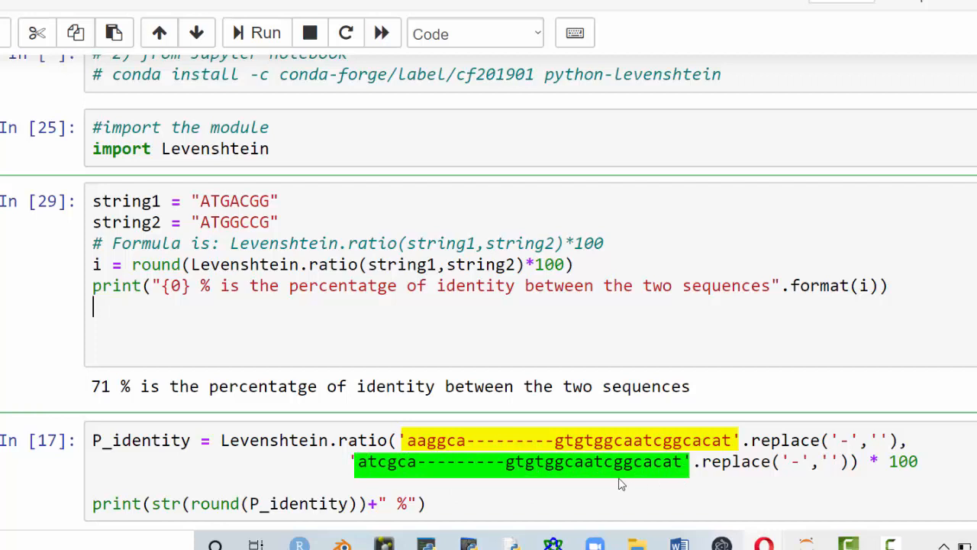
{"action": "mouse_move", "coordinate": [507, 483]}
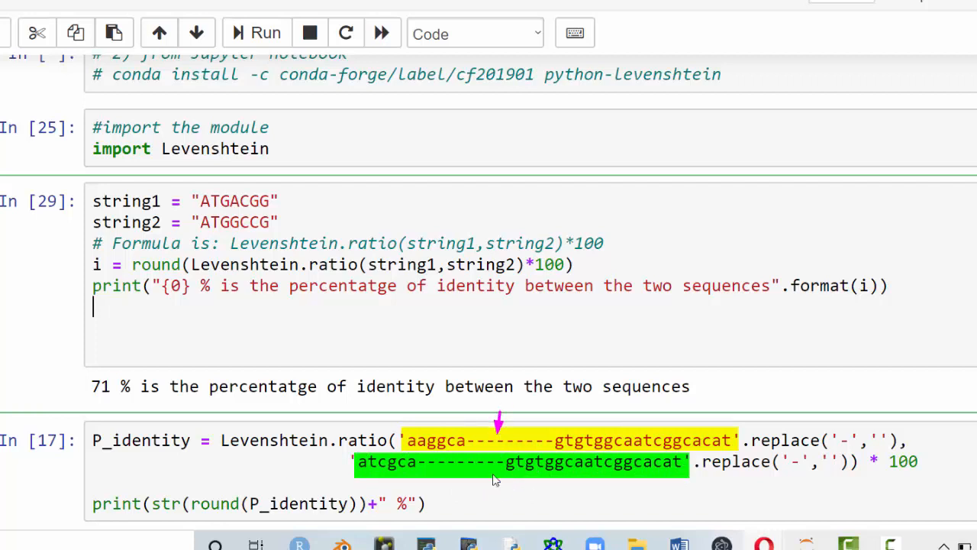
{"action": "mouse_move", "coordinate": [486, 477]}
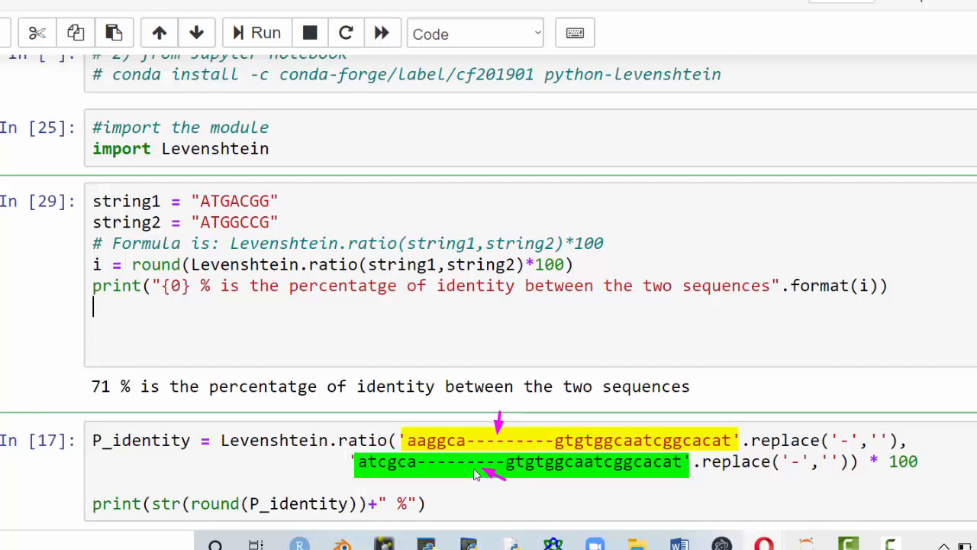
{"action": "mouse_move", "coordinate": [840, 428]}
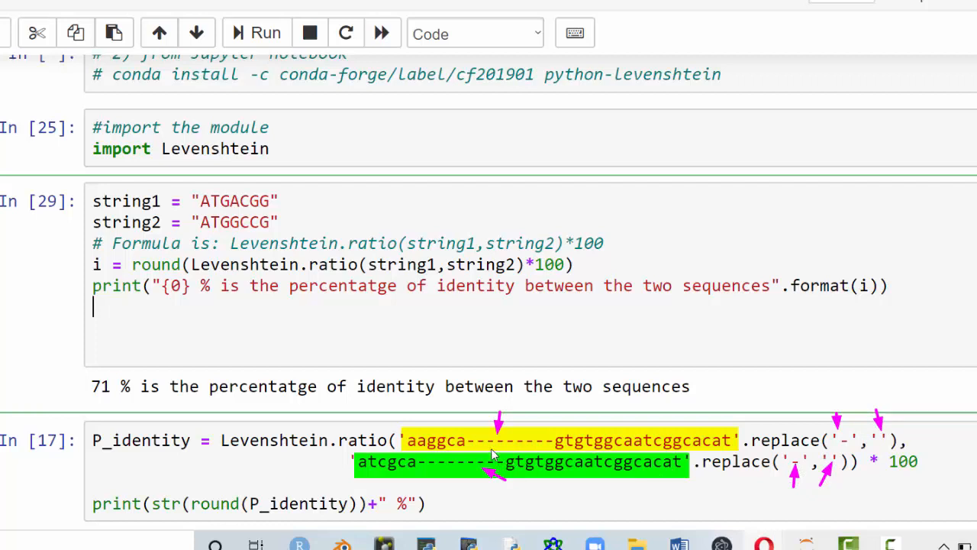
{"action": "mouse_move", "coordinate": [684, 437]}
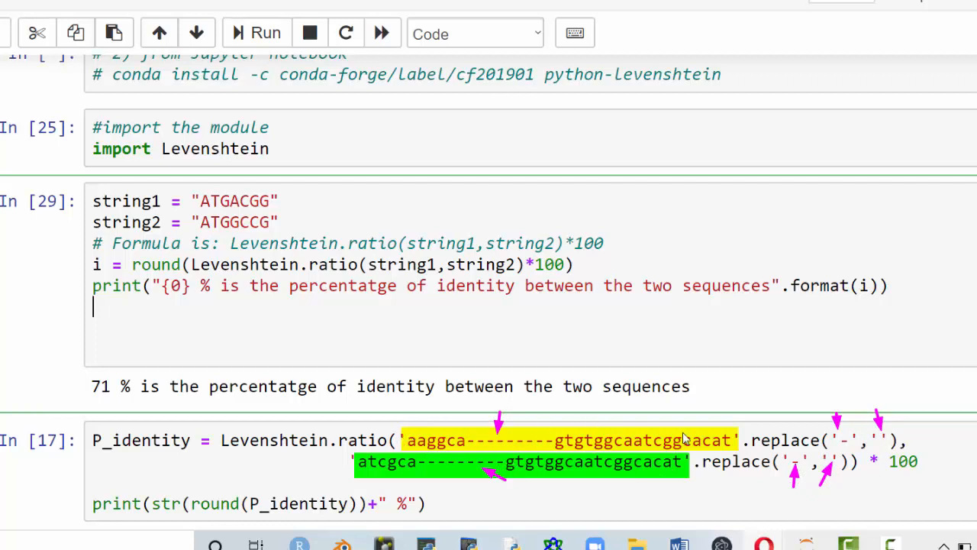
{"action": "mouse_move", "coordinate": [843, 452]}
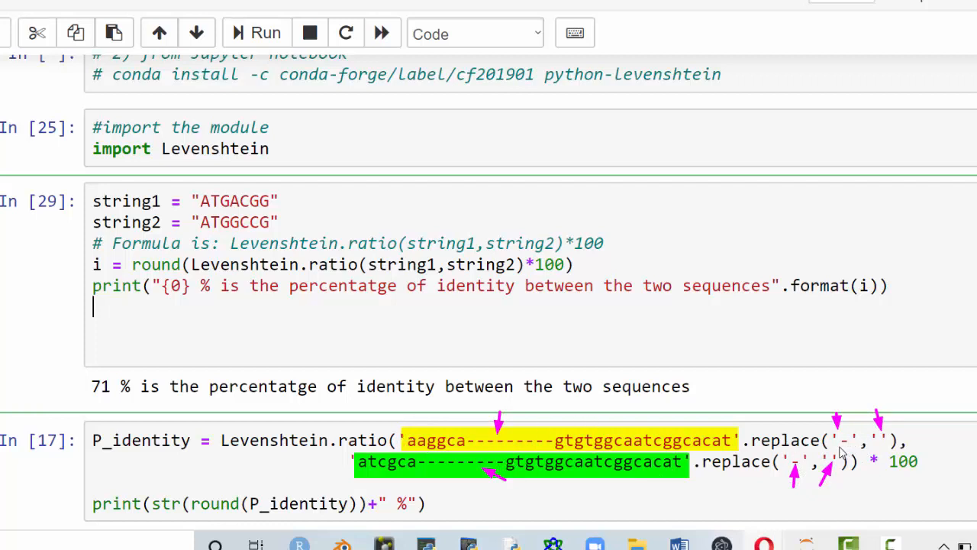
{"action": "mouse_move", "coordinate": [843, 446]}
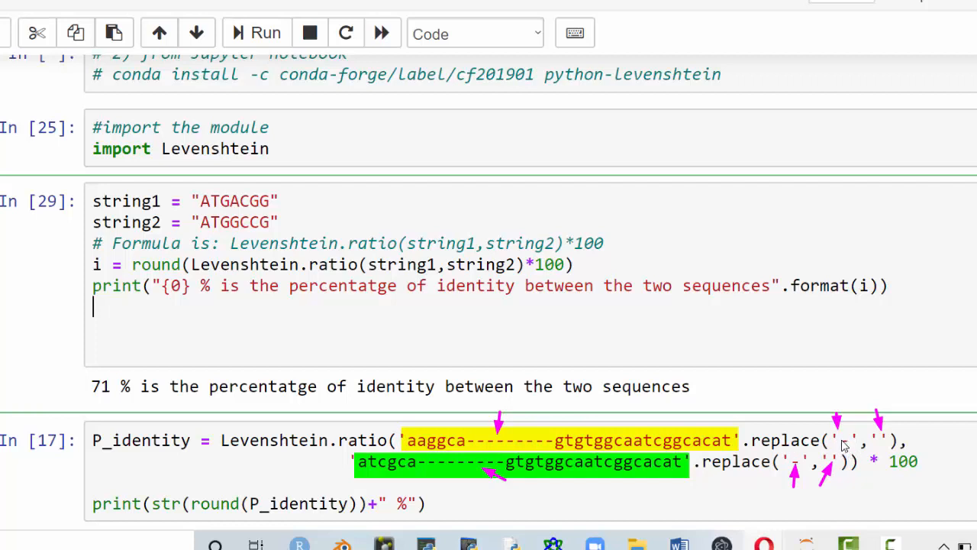
{"action": "mouse_move", "coordinate": [886, 452]}
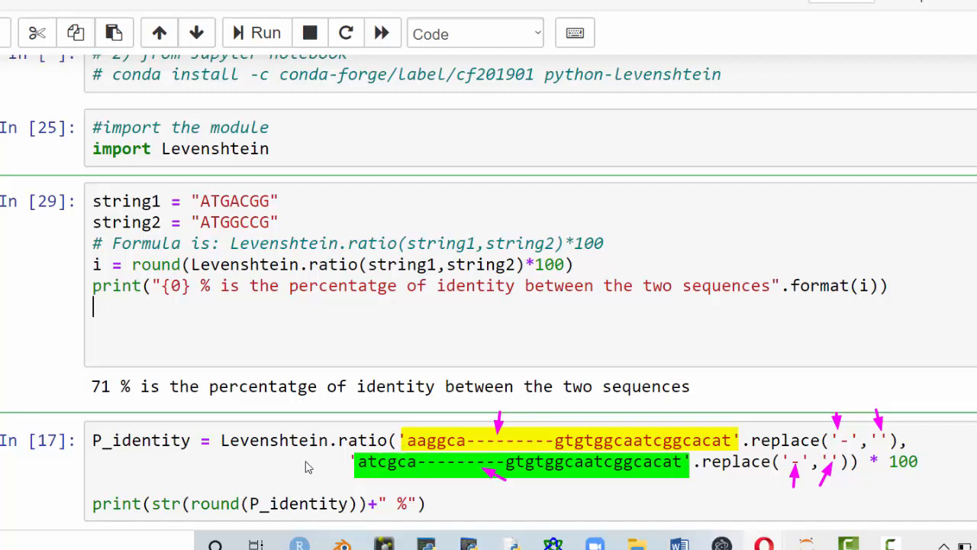
{"action": "mouse_move", "coordinate": [305, 464]}
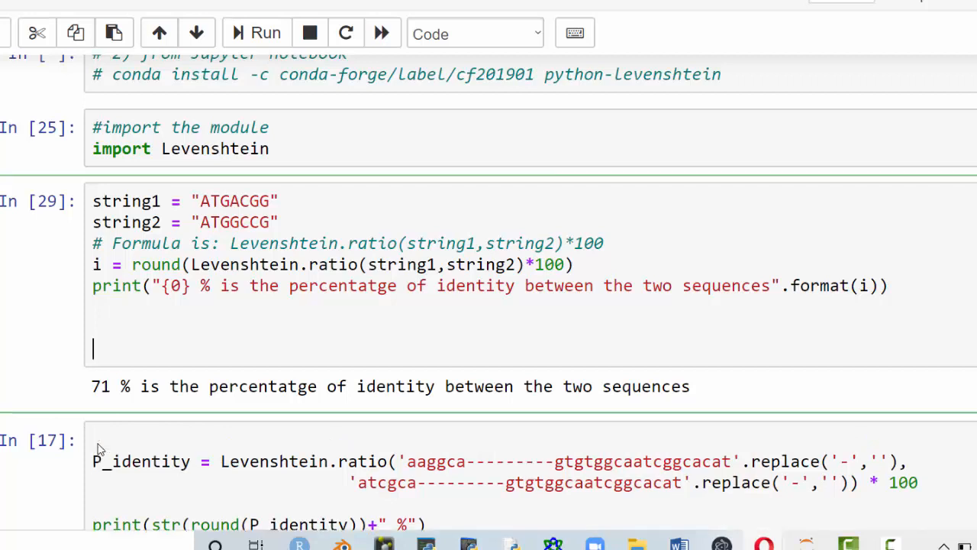
Define str1 by moving the first gapped sequence out of the ratio call.
{"action": "type", "text": "str1 ="}
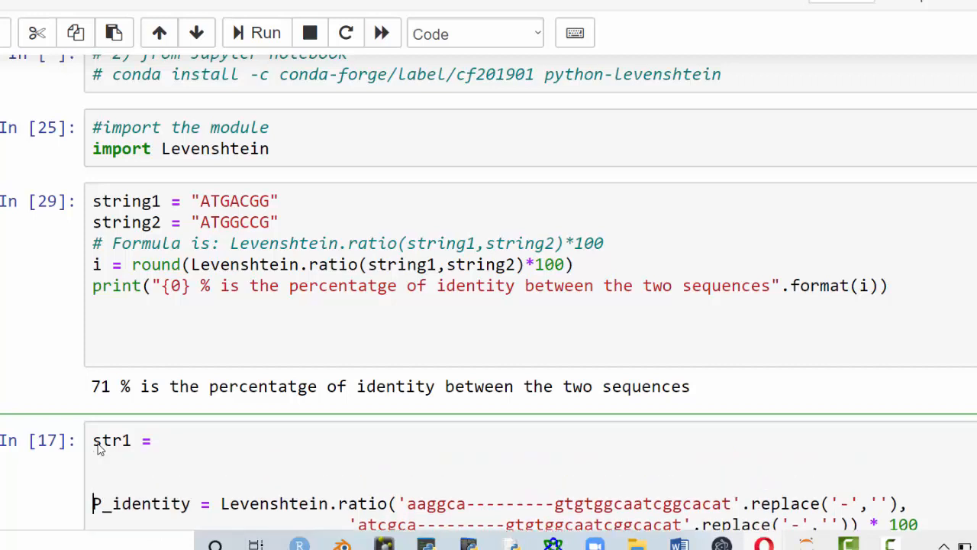
{"action": "double_click", "coordinate": [568, 504]}
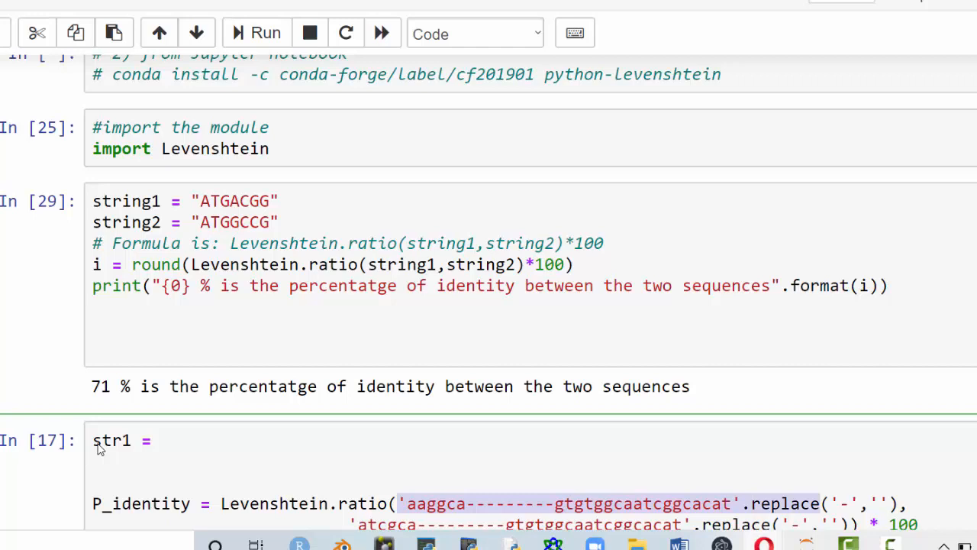
{"action": "scroll", "scroll_direction": "down", "scroll_amount": 3}
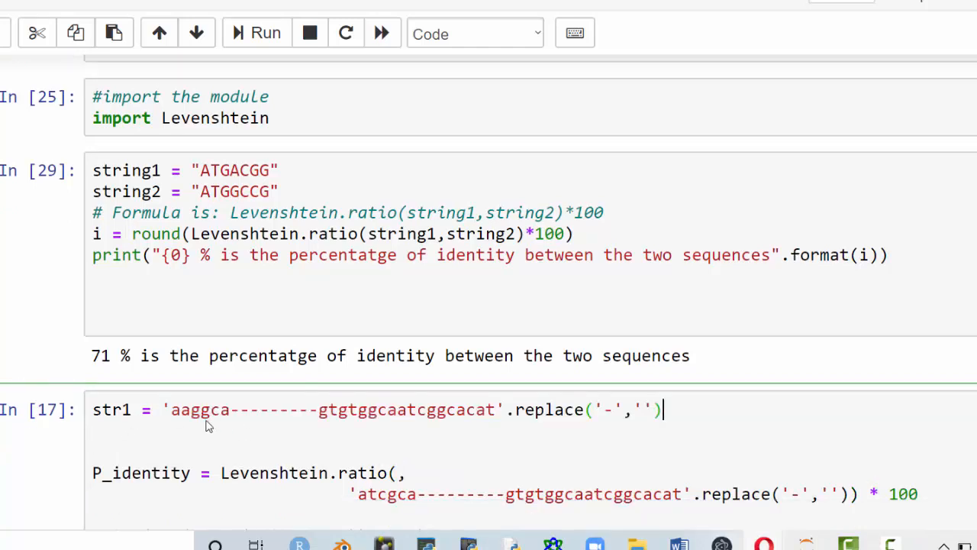
{"action": "left_click_drag", "start_coordinate": [229, 409], "coordinate": [318, 409]}
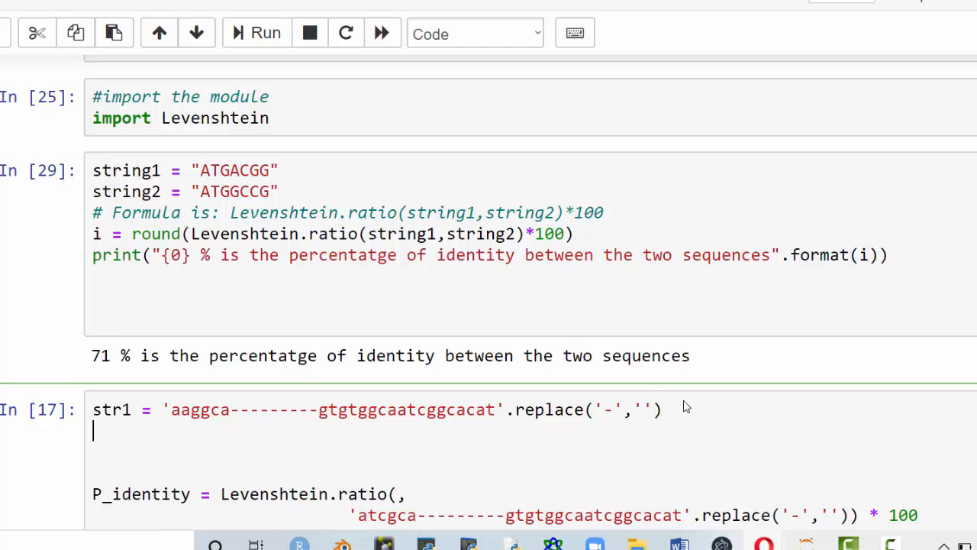
Define str2 = 'aaggca---------gtgtgggcaatcggcacat'.replace('-','') and clear the second literal from the ratio call.
{"action": "type", "text": "str2 ="}
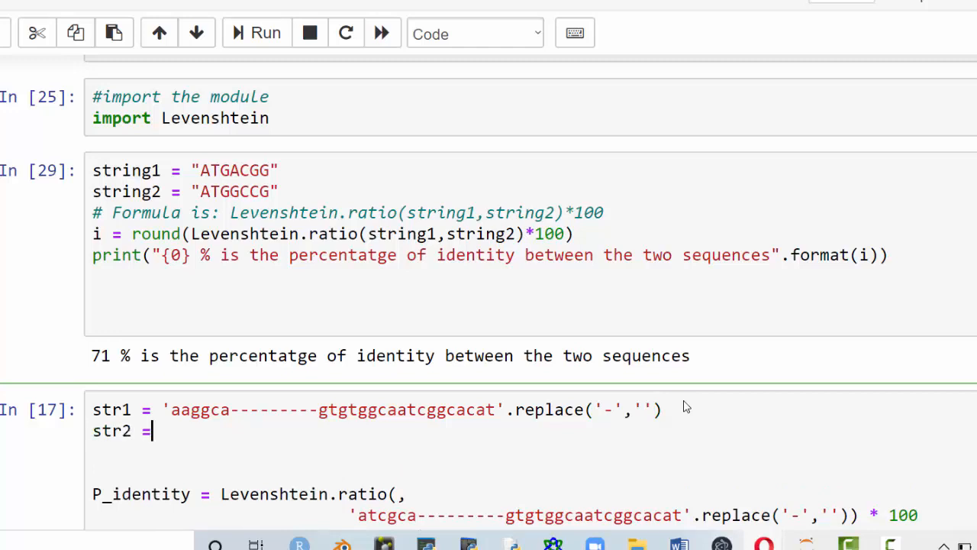
{"action": "type", "text": "'aaggca---------gtgtgggcaatcggcacat'.replace('-','')"}
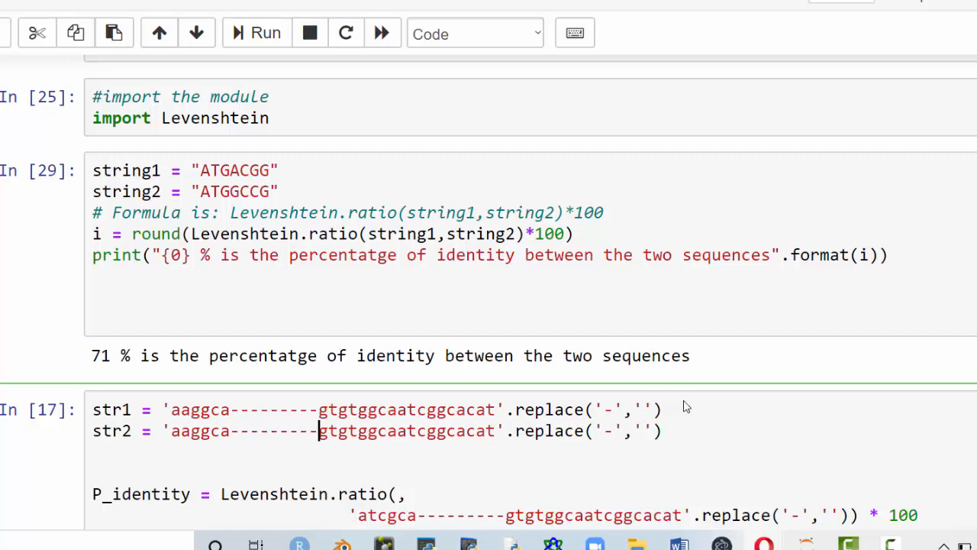
{"action": "double_click", "coordinate": [331, 430]}
{"action": "type", "text": "g"}
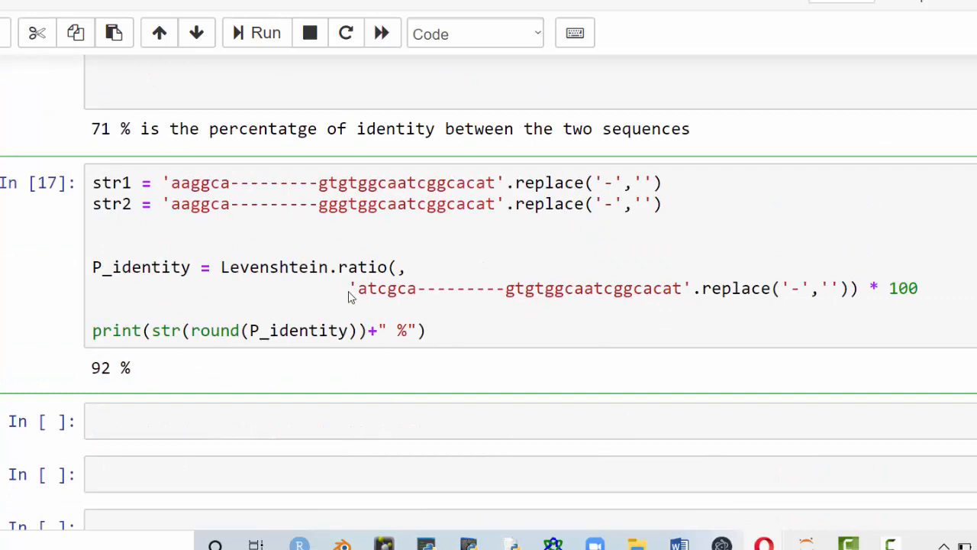
{"action": "left_click_drag", "start_coordinate": [349, 288], "coordinate": [856, 287]}
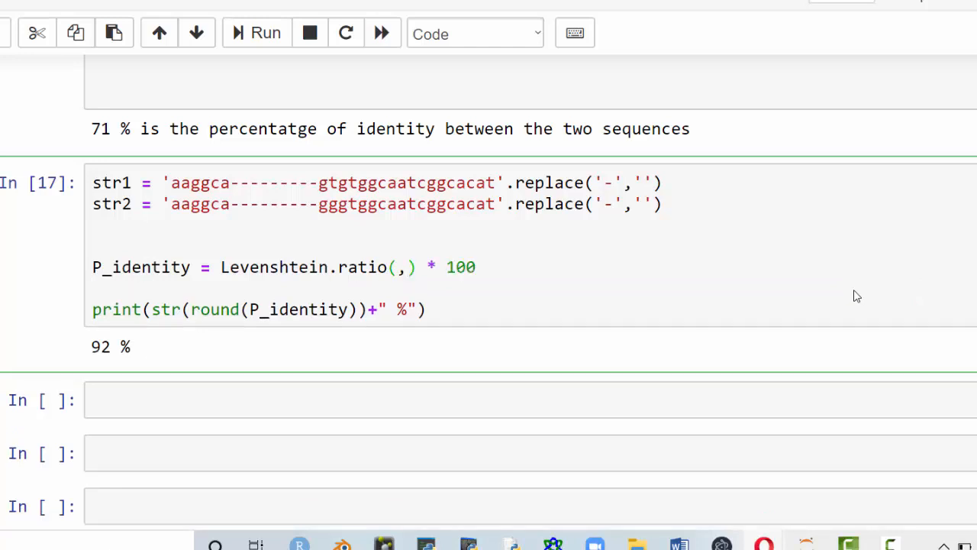
Compute i from Levenshtein.ratio(str1,str2) * 100 and print it, giving 95.83333333333334.
{"action": "type", "text": "str1"}
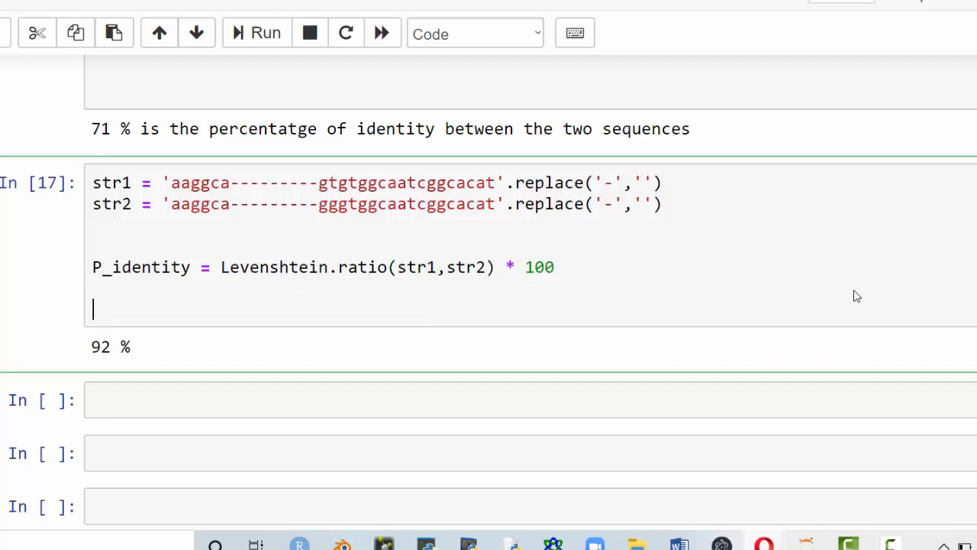
{"action": "type", "text": "print"}
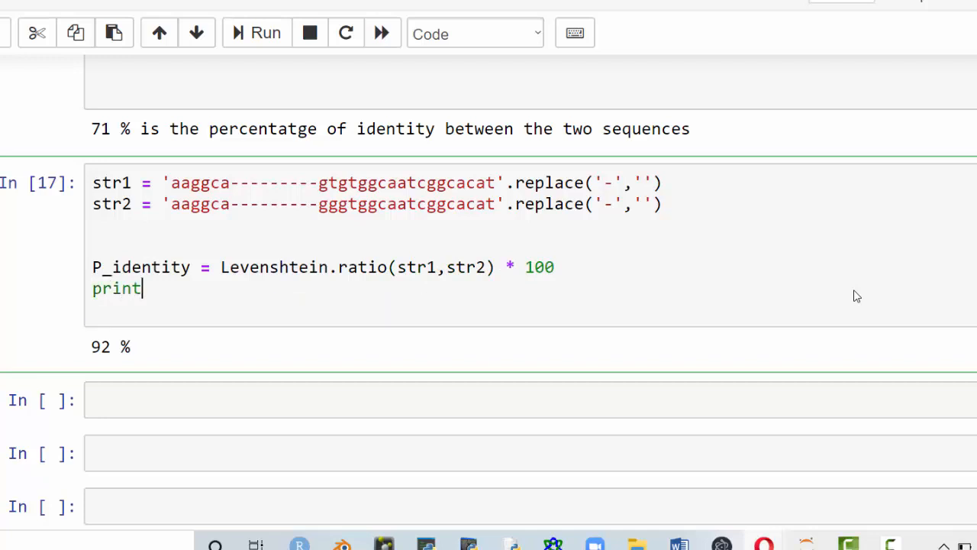
{"action": "type", "text": "()"}
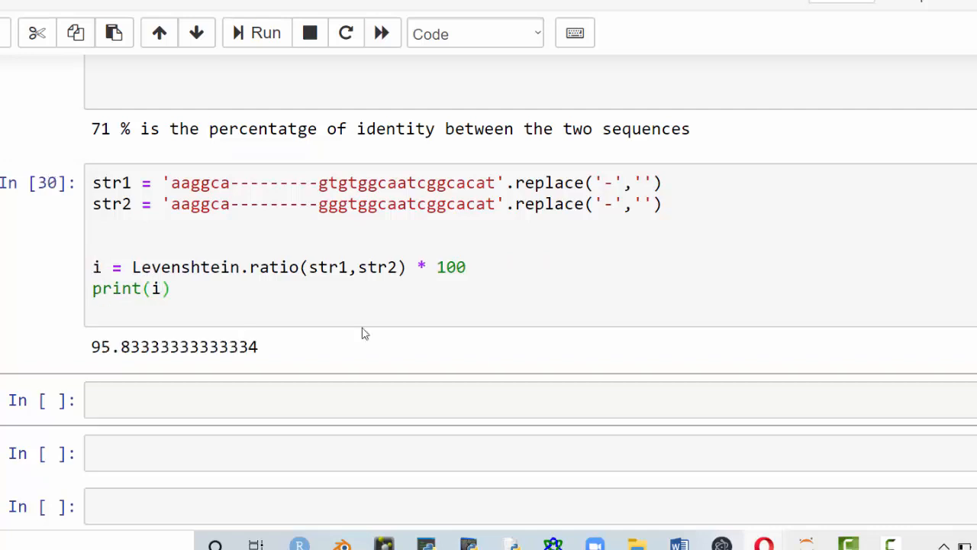
{"action": "mouse_move", "coordinate": [92, 306]}
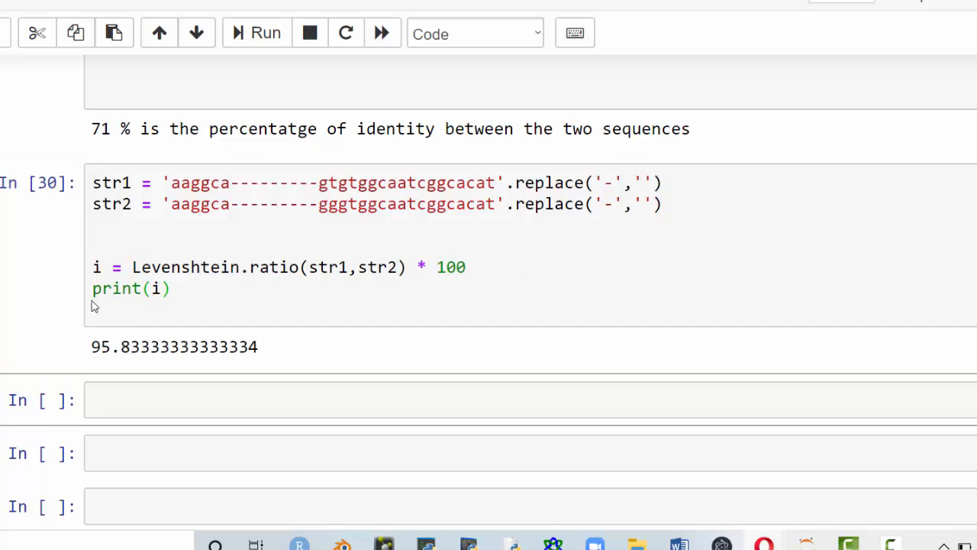
{"action": "mouse_move", "coordinate": [95, 355]}
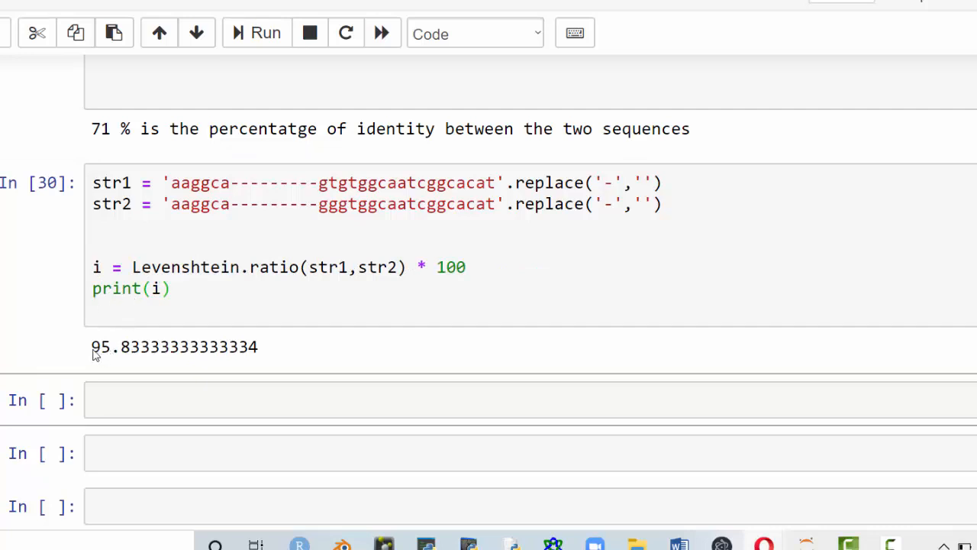
{"action": "mouse_move", "coordinate": [308, 246]}
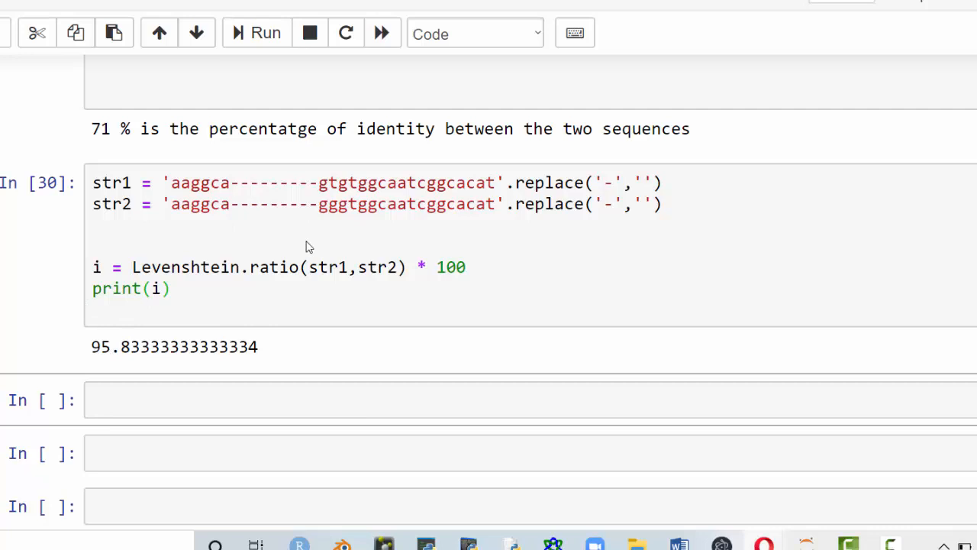